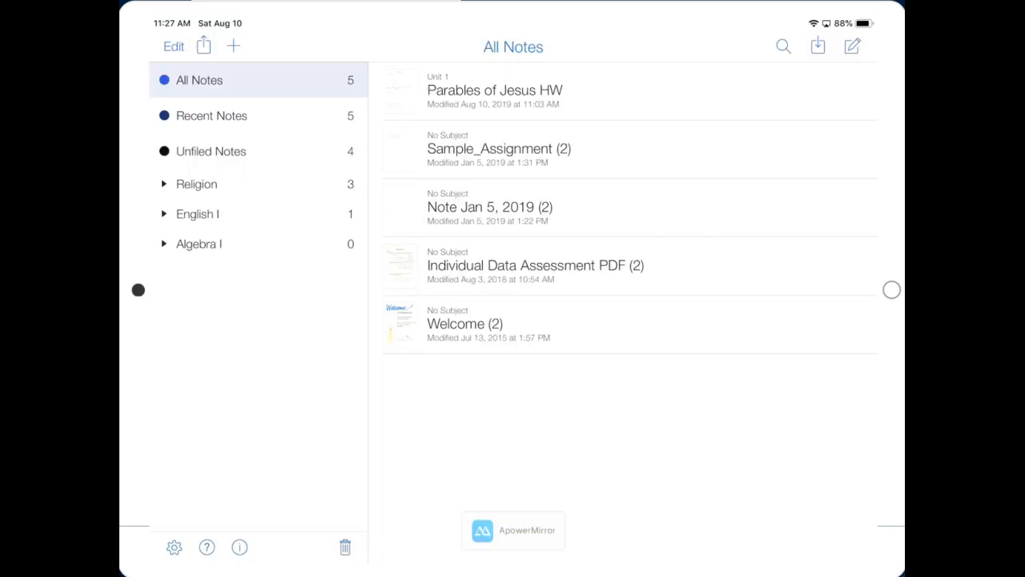
{"action": "mouse_move", "coordinate": [192, 205]}
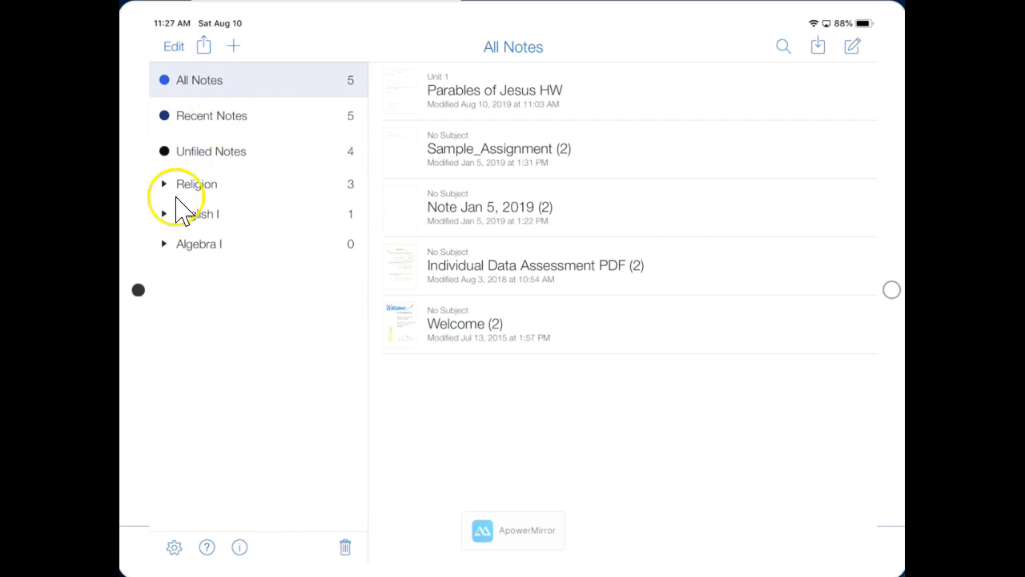
{"action": "mouse_move", "coordinate": [248, 320]}
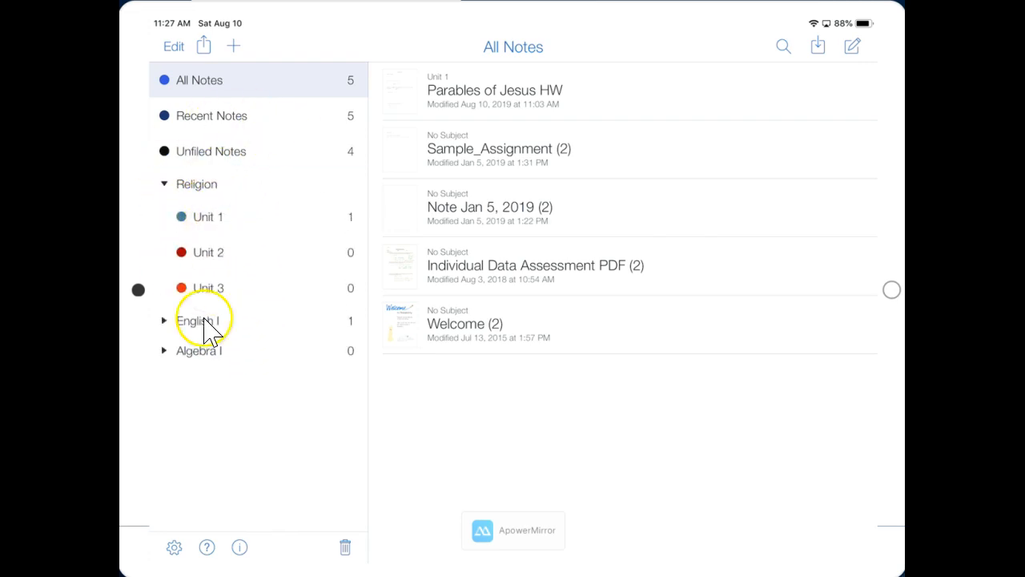
{"action": "mouse_move", "coordinate": [232, 224]}
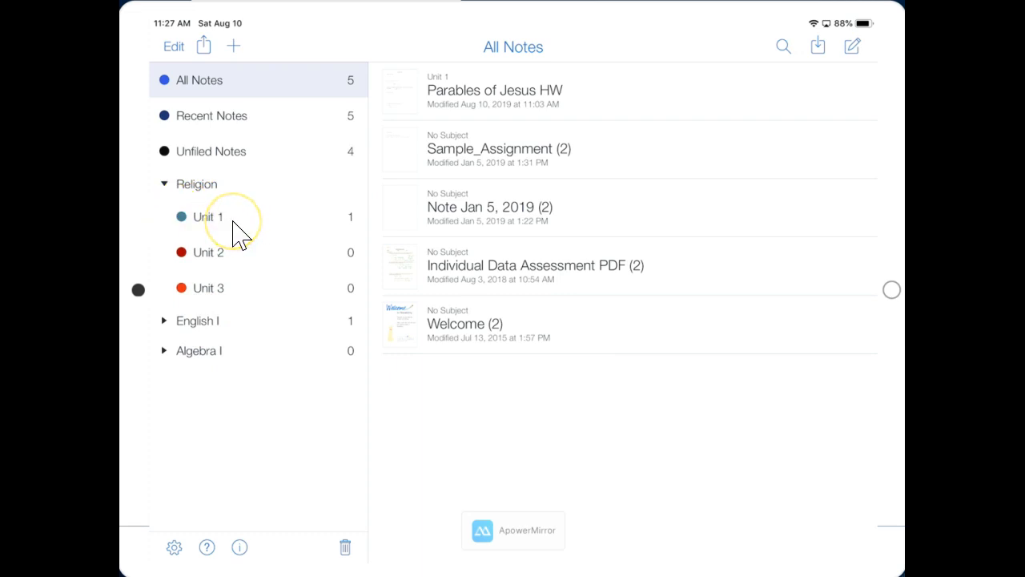
Show the notes filed under Religion's Unit 1 subject, including the Parables of Jesus HW note.
{"action": "left_click", "coordinate": [208, 216]}
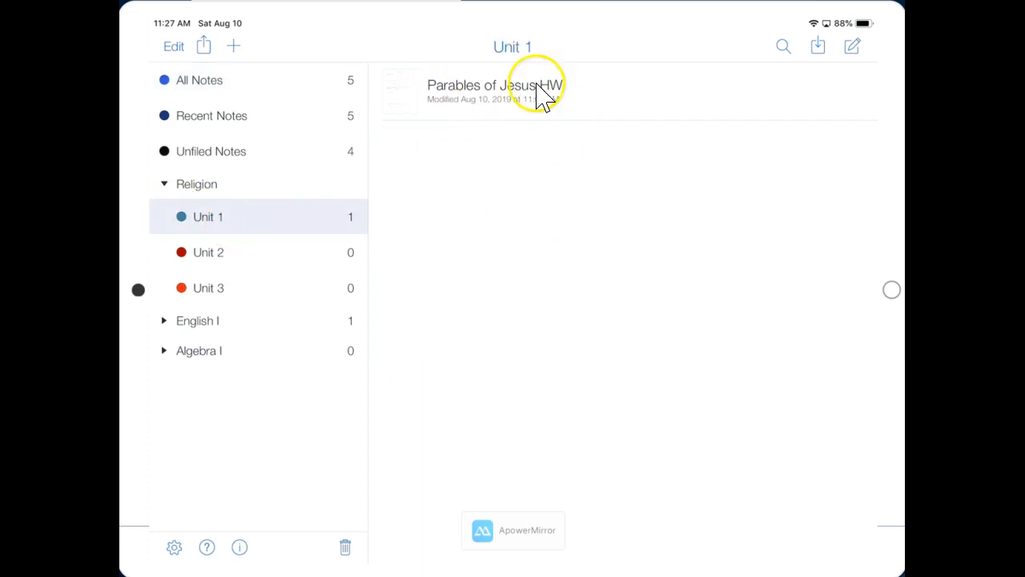
{"action": "mouse_move", "coordinate": [590, 61]}
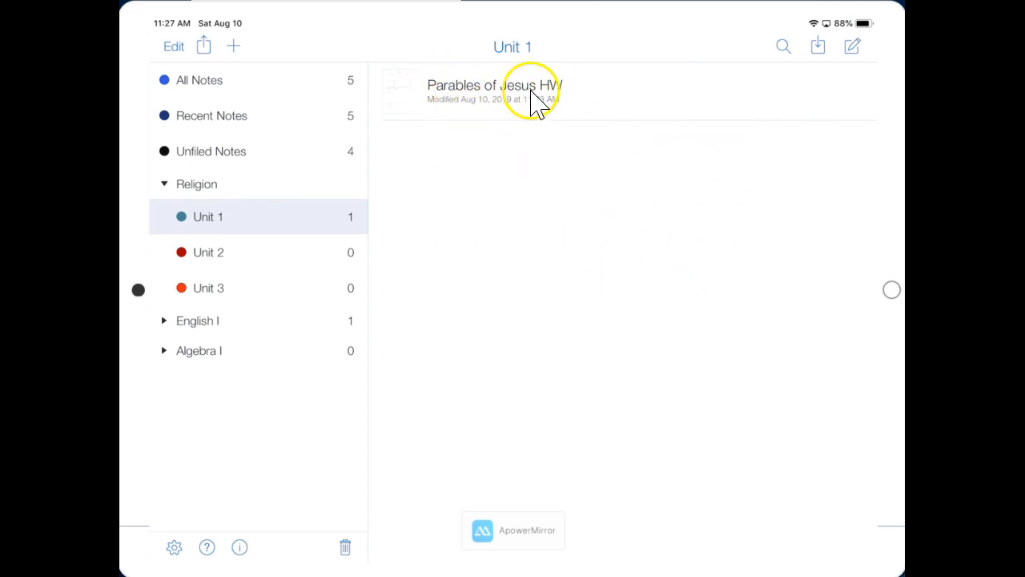
{"action": "left_click", "coordinate": [493, 90]}
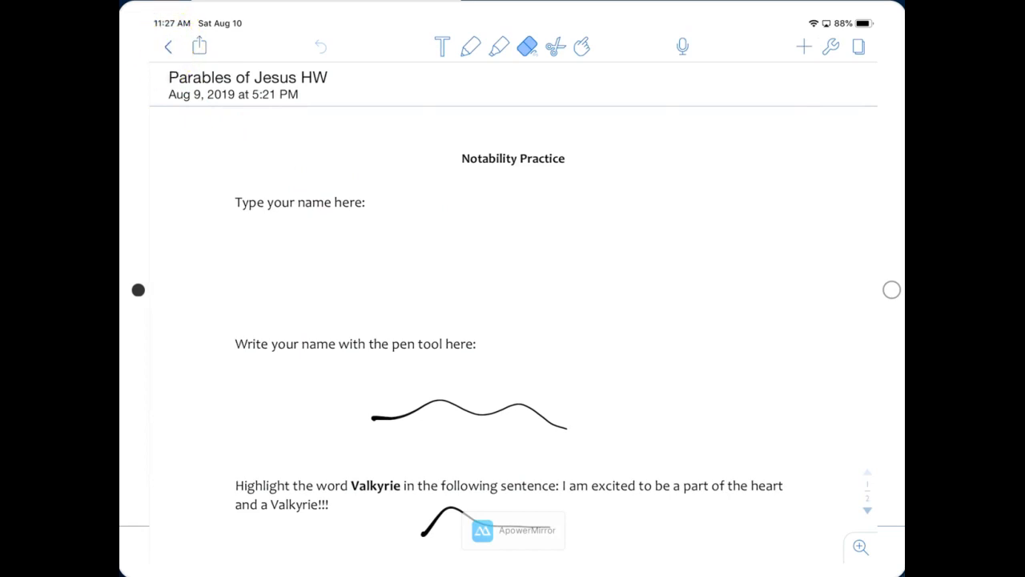
{"action": "left_click", "coordinate": [166, 44]}
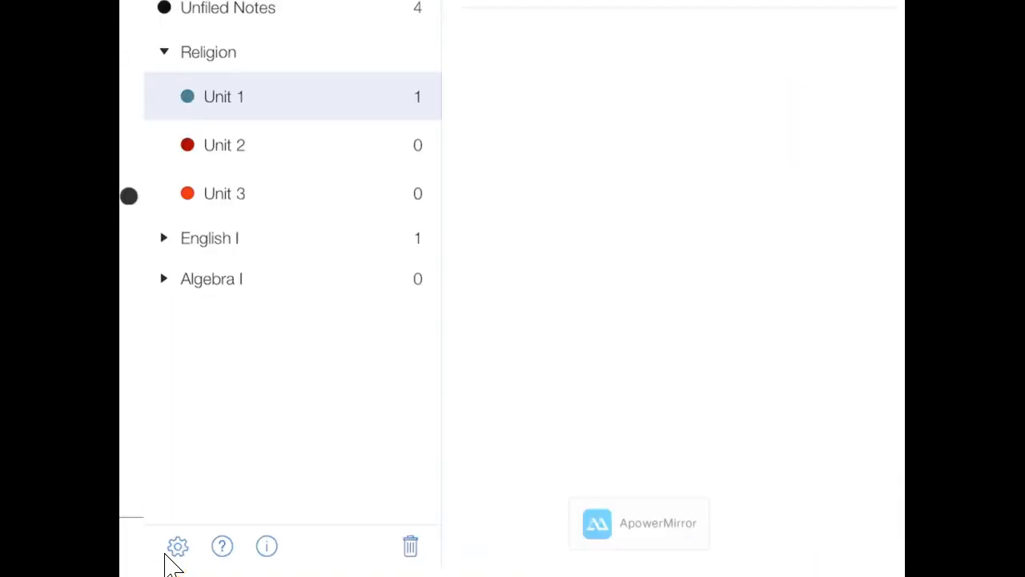
Choose Google Drive as the Auto-Backup service in Settings, reaching the Google sign-in page.
{"action": "left_click", "coordinate": [176, 545]}
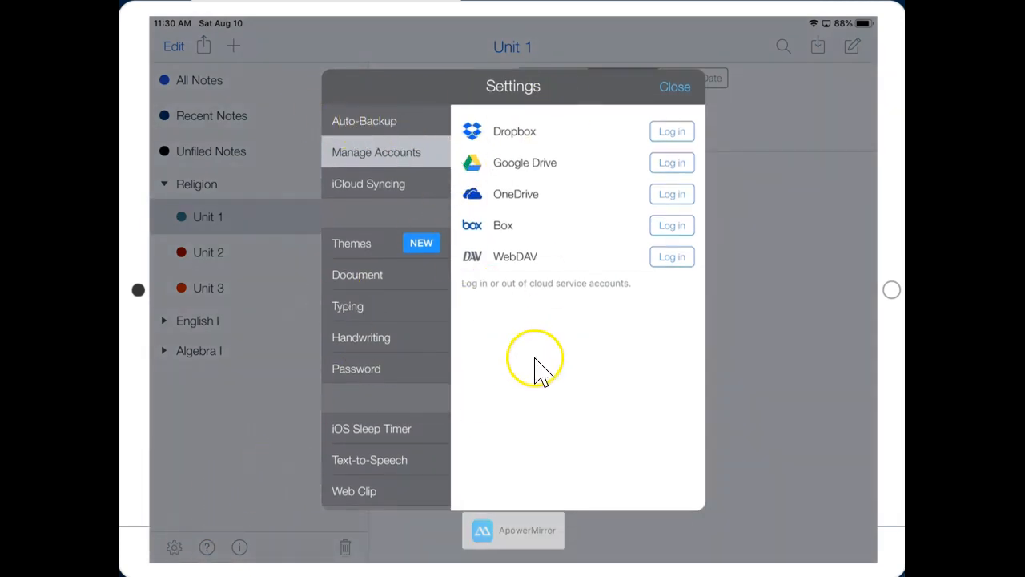
{"action": "left_click", "coordinate": [364, 122]}
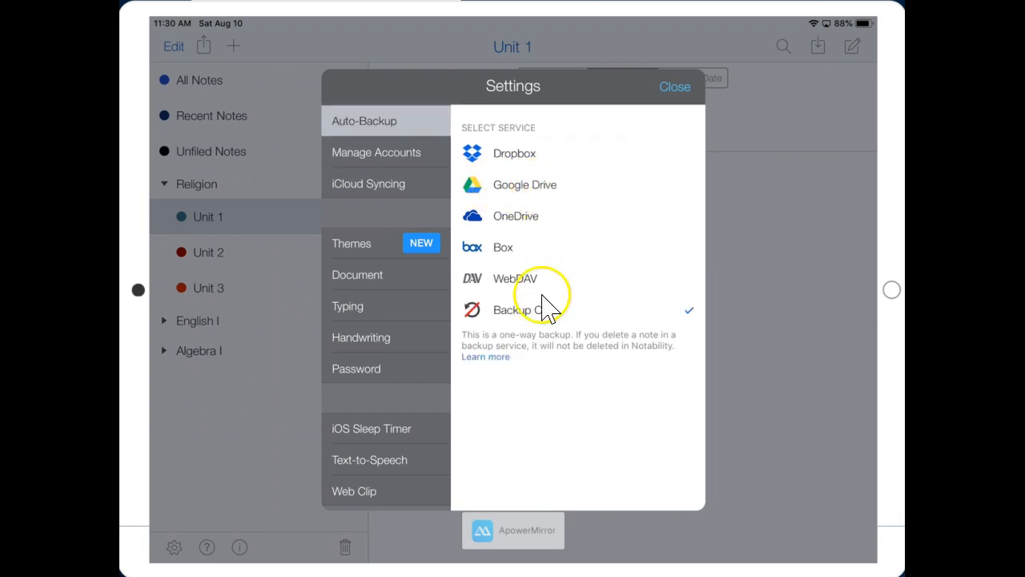
{"action": "left_click", "coordinate": [526, 184]}
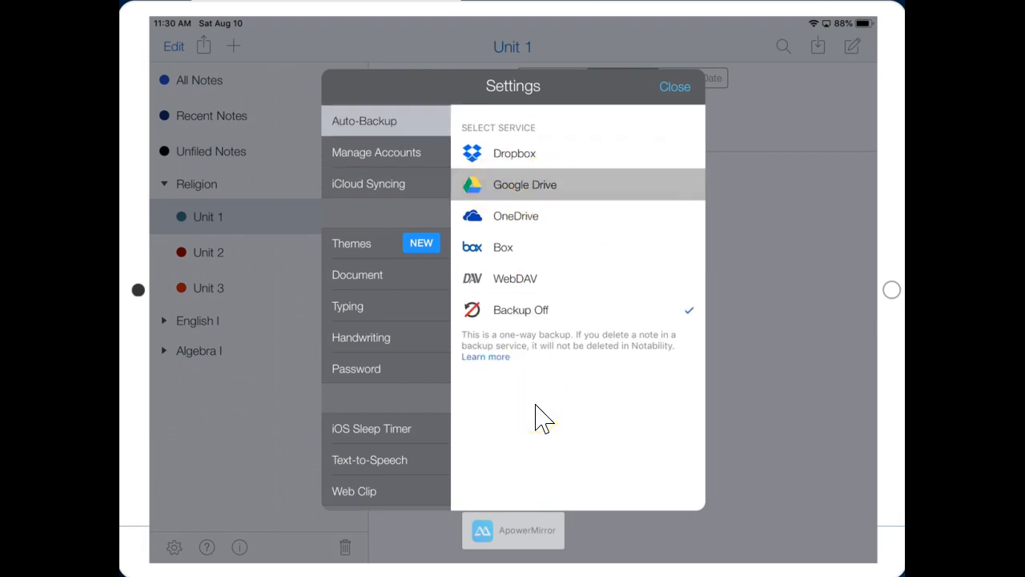
{"action": "left_click", "coordinate": [525, 184]}
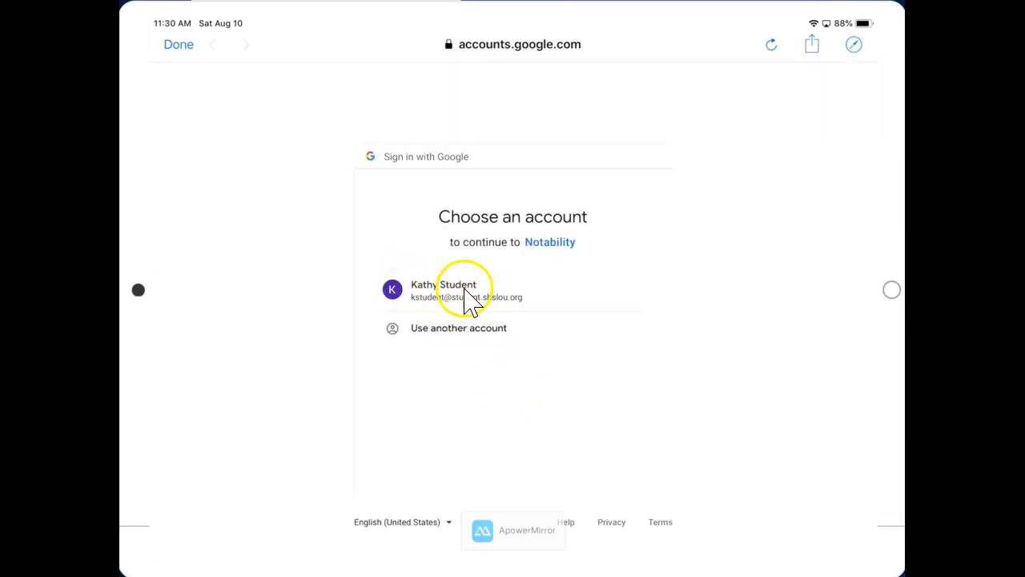
{"action": "left_click", "coordinate": [443, 289]}
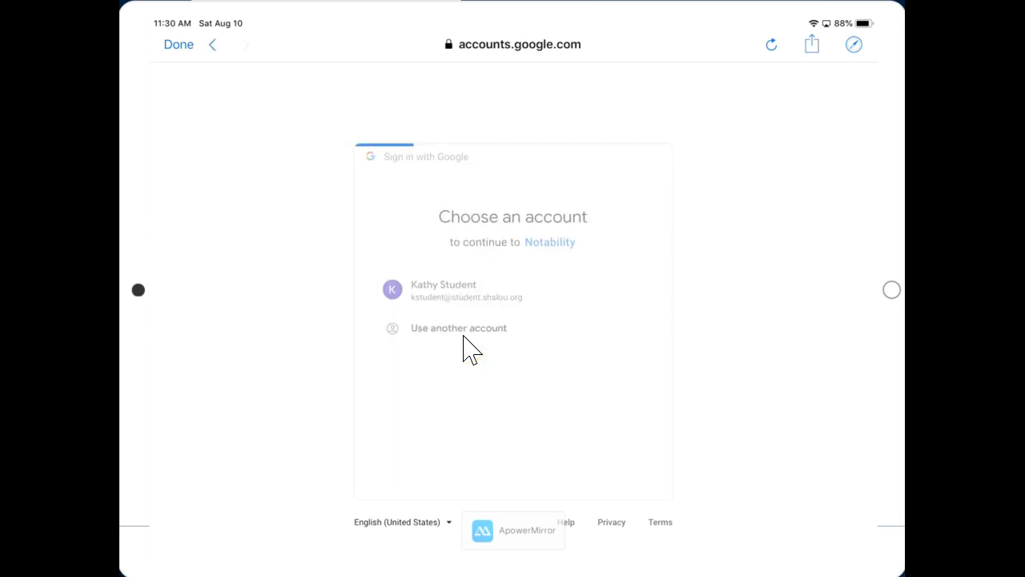
{"action": "left_click", "coordinate": [458, 326]}
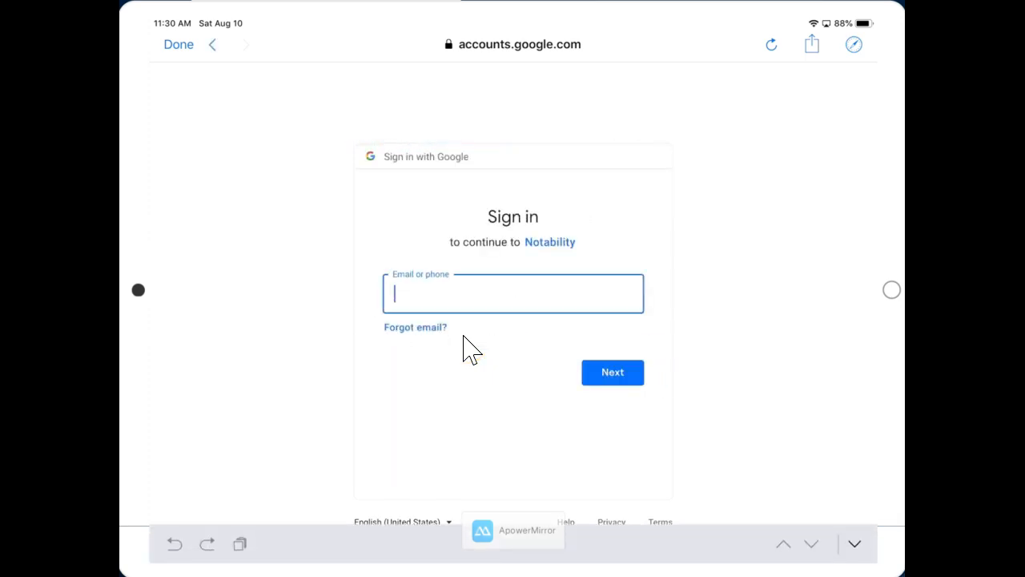
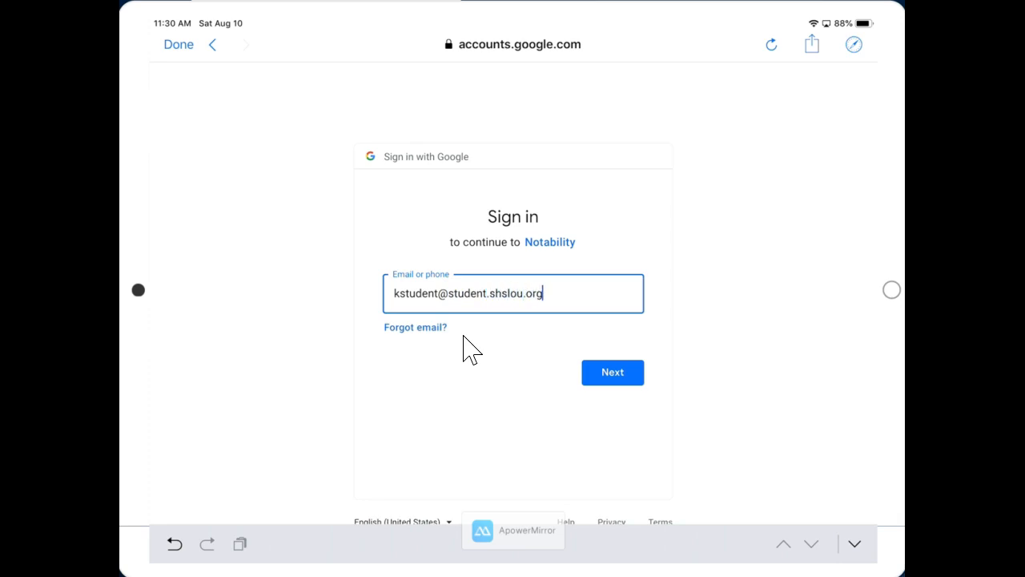
{"action": "left_click", "coordinate": [612, 372]}
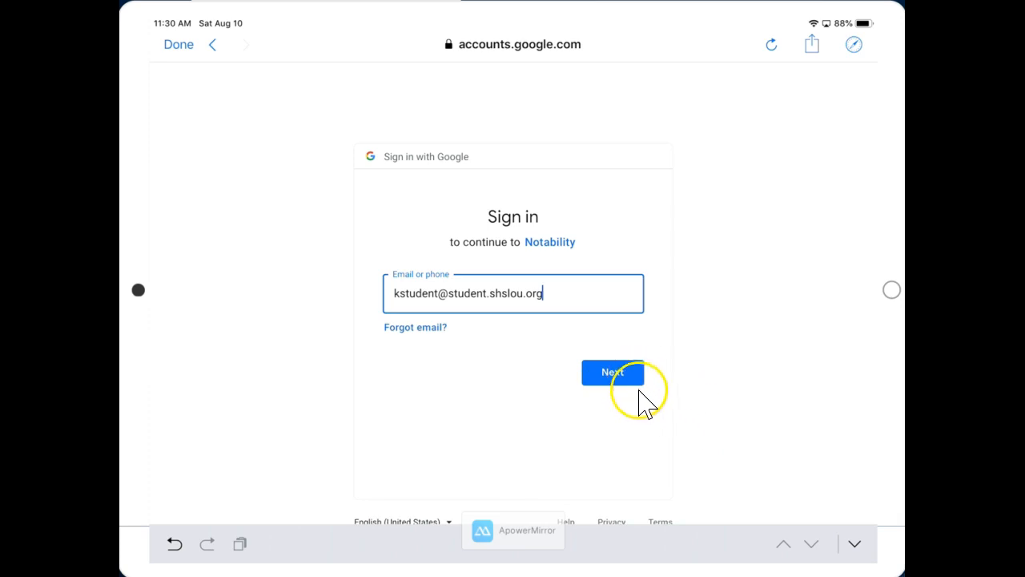
{"action": "left_click", "coordinate": [612, 371]}
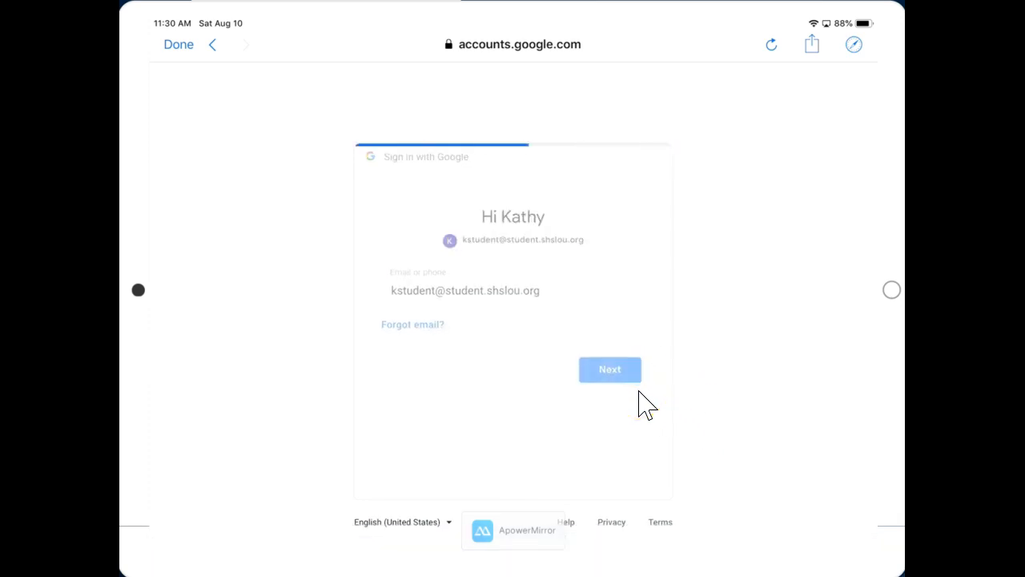
Enter the account password and finish signing in so backups go to Drive's Notability folder.
{"action": "left_click", "coordinate": [609, 368]}
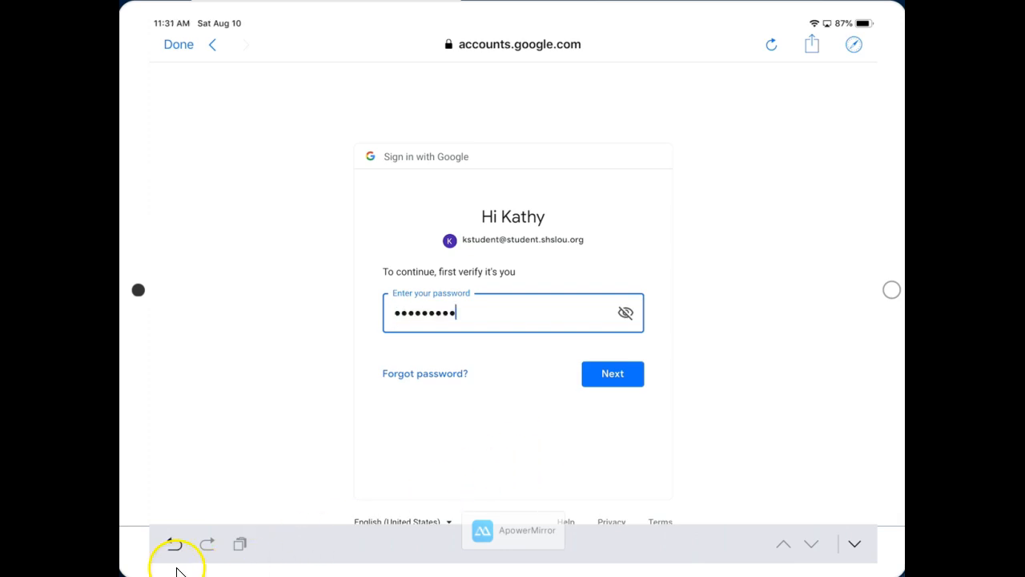
{"action": "left_click", "coordinate": [612, 373]}
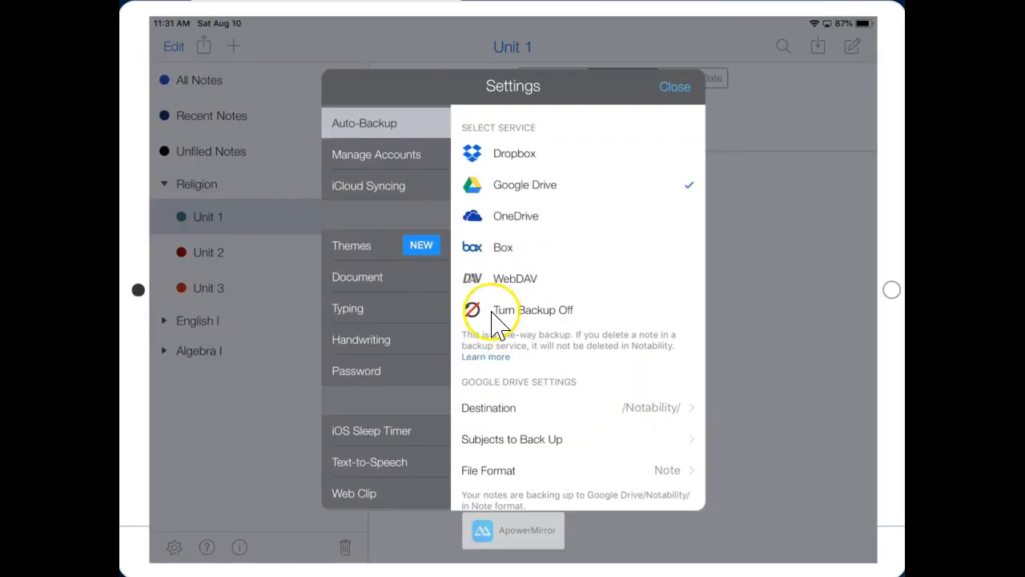
{"action": "mouse_move", "coordinate": [521, 205]}
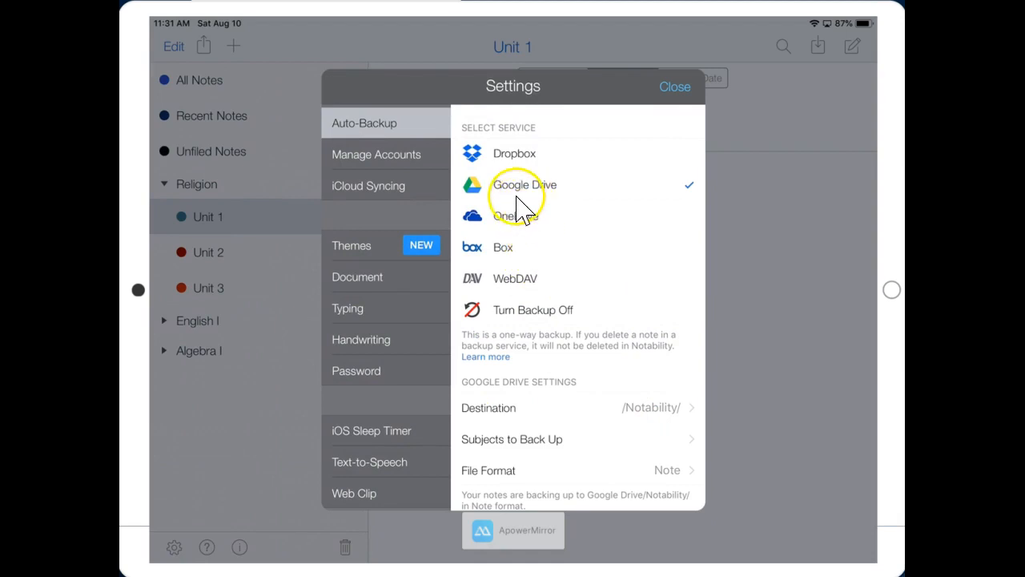
{"action": "mouse_move", "coordinate": [547, 361]}
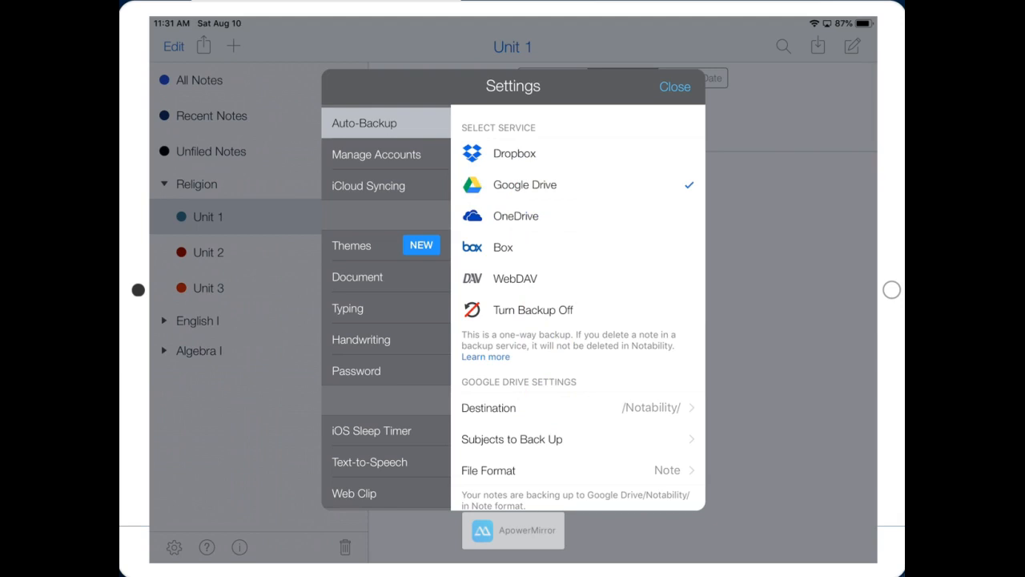
{"action": "mouse_move", "coordinate": [381, 136]}
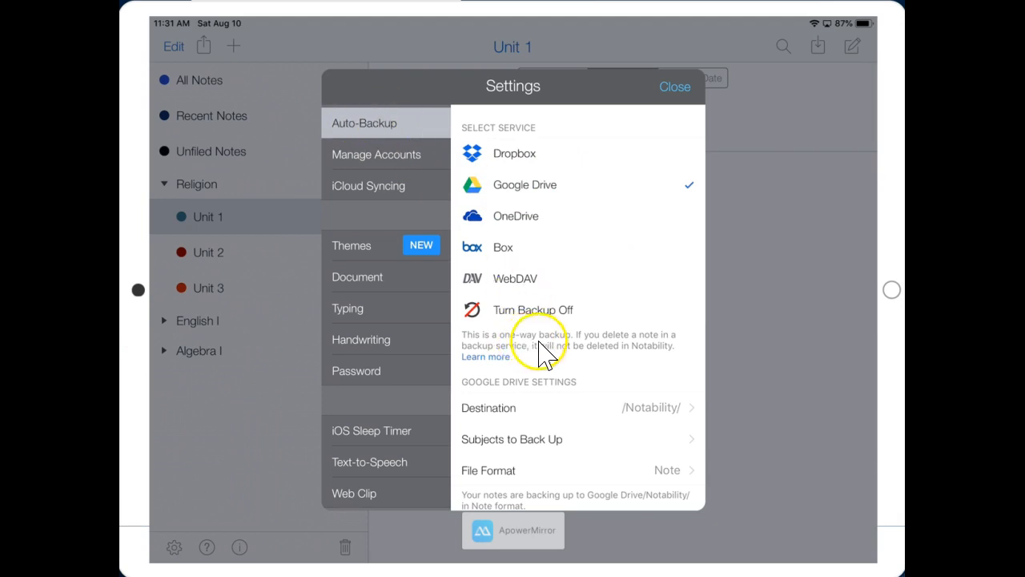
{"action": "mouse_move", "coordinate": [513, 417]}
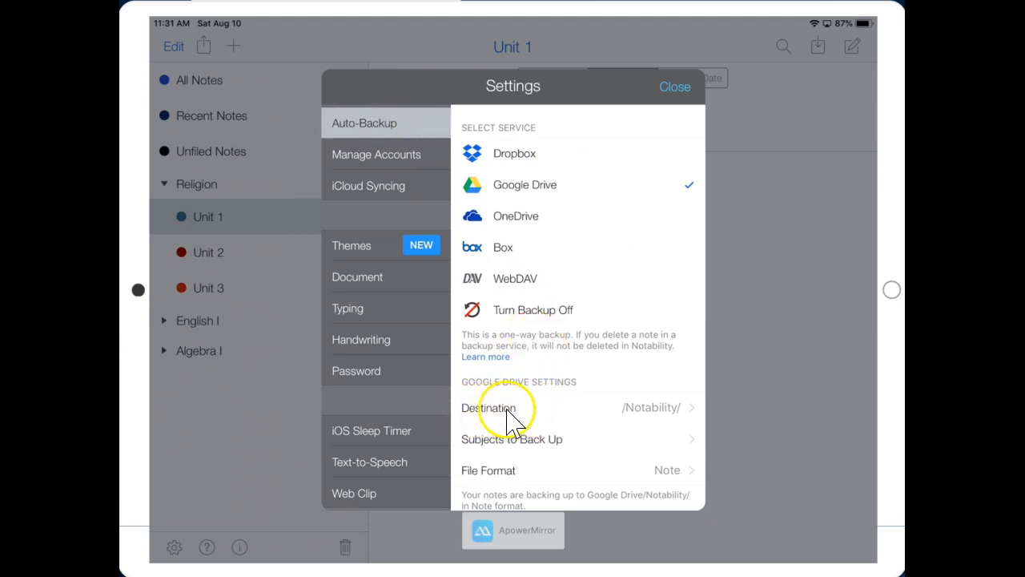
{"action": "mouse_move", "coordinate": [592, 237]}
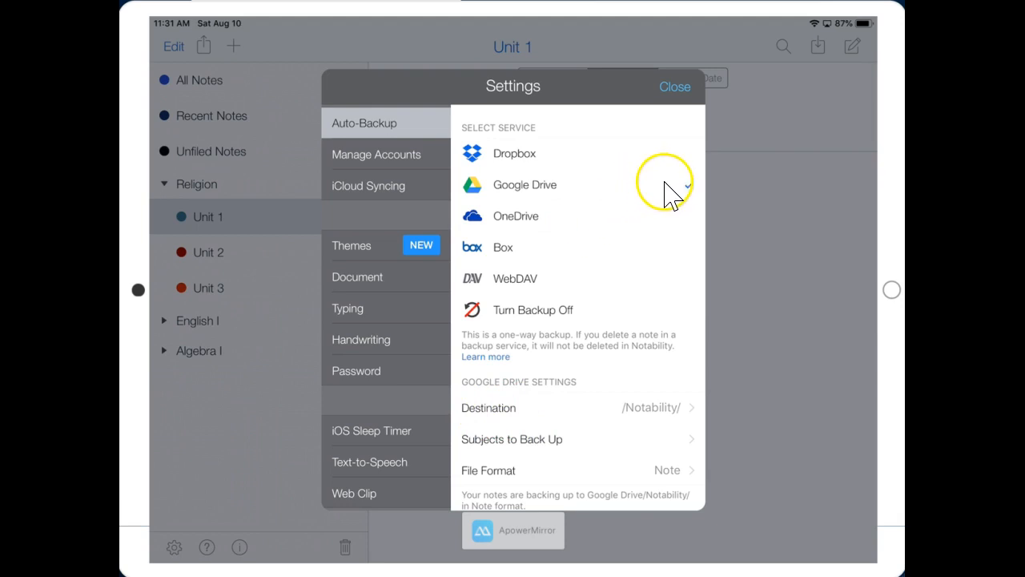
Check Google Drive as the backup service and go to its Destination setting.
{"action": "left_click", "coordinate": [526, 184]}
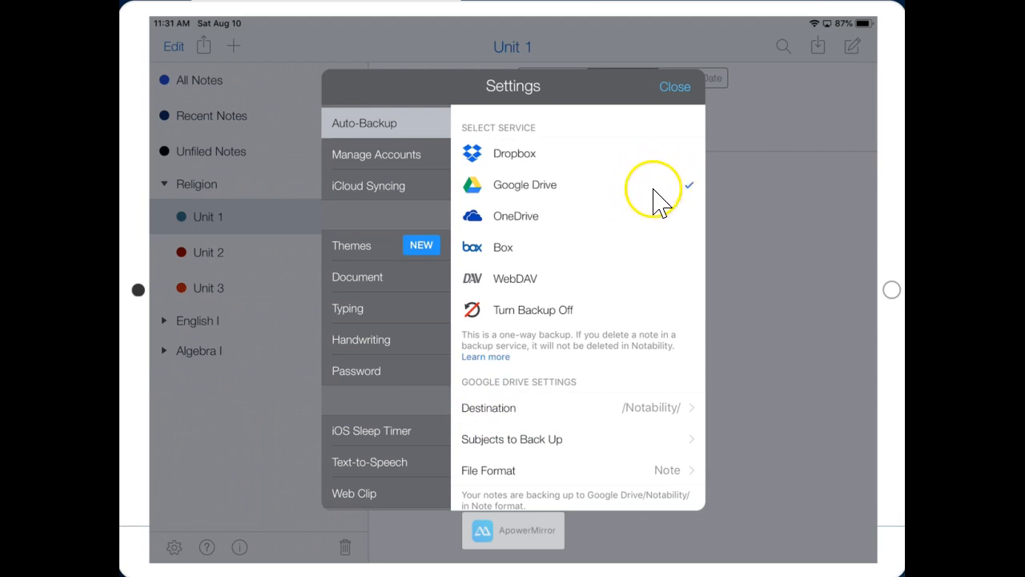
{"action": "mouse_move", "coordinate": [641, 196]}
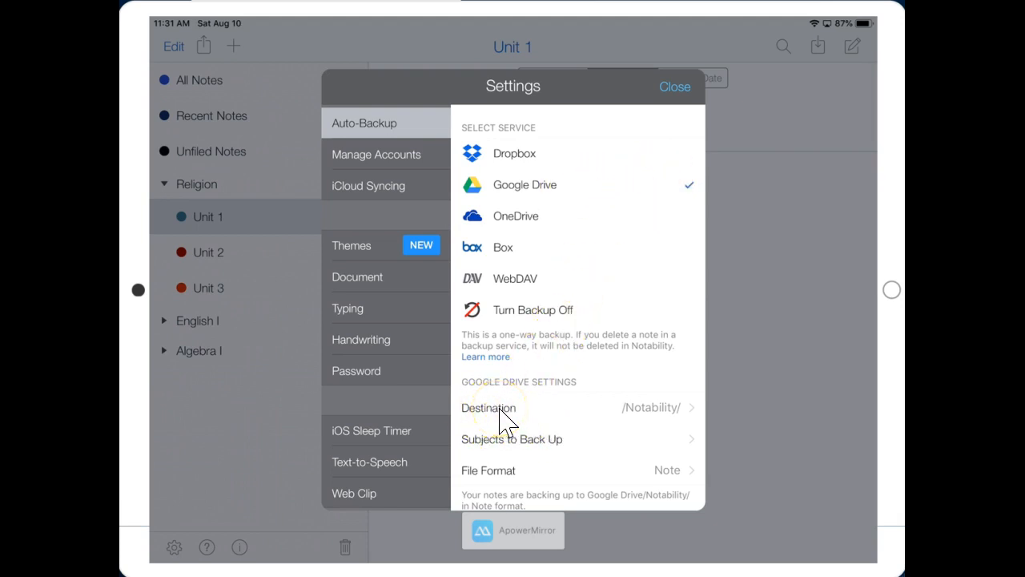
{"action": "left_click", "coordinate": [489, 407]}
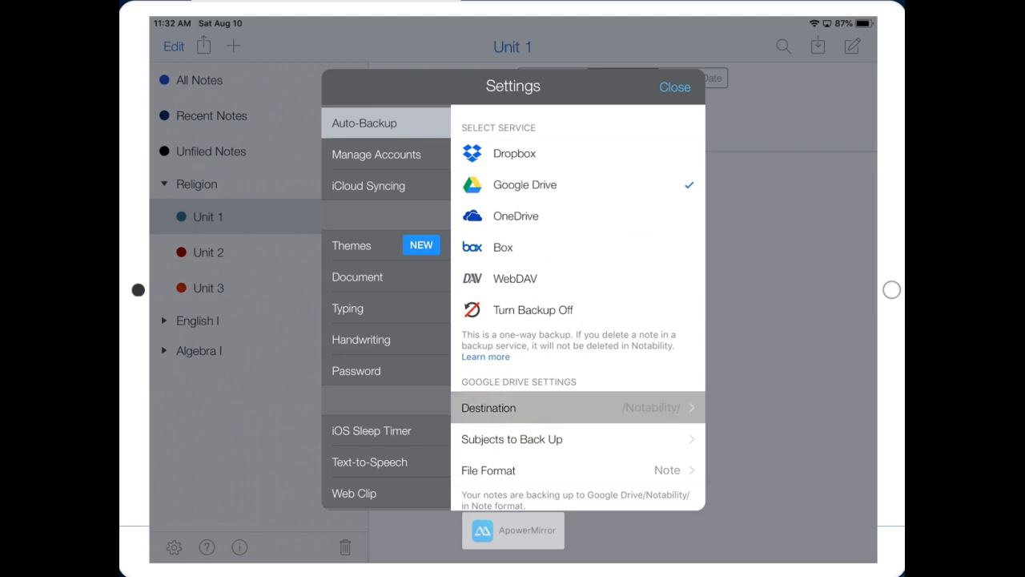
Browse the backup destination into Google Drive's Notability › 19-20 folder.
{"action": "left_click", "coordinate": [487, 407]}
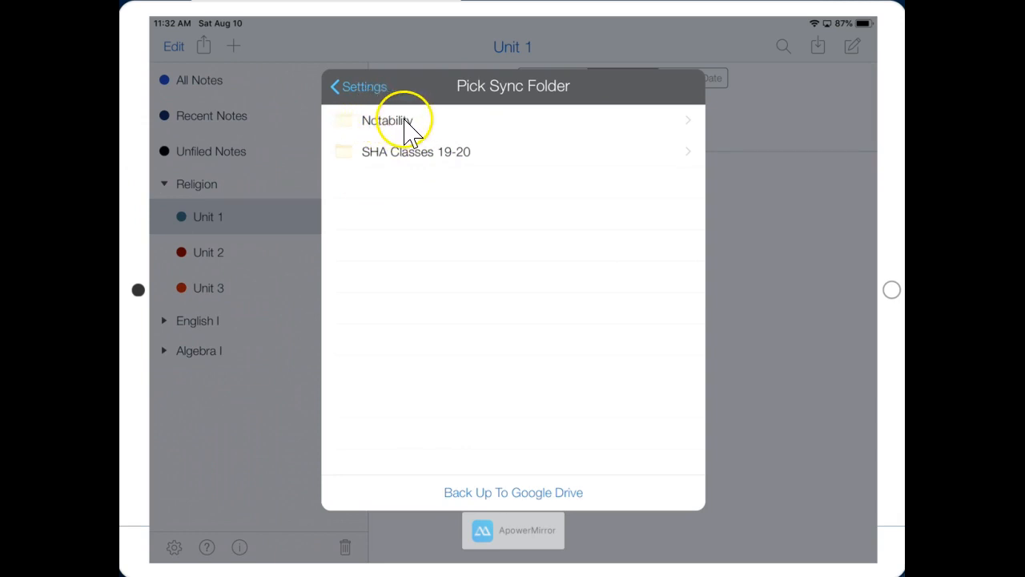
{"action": "left_click", "coordinate": [387, 120]}
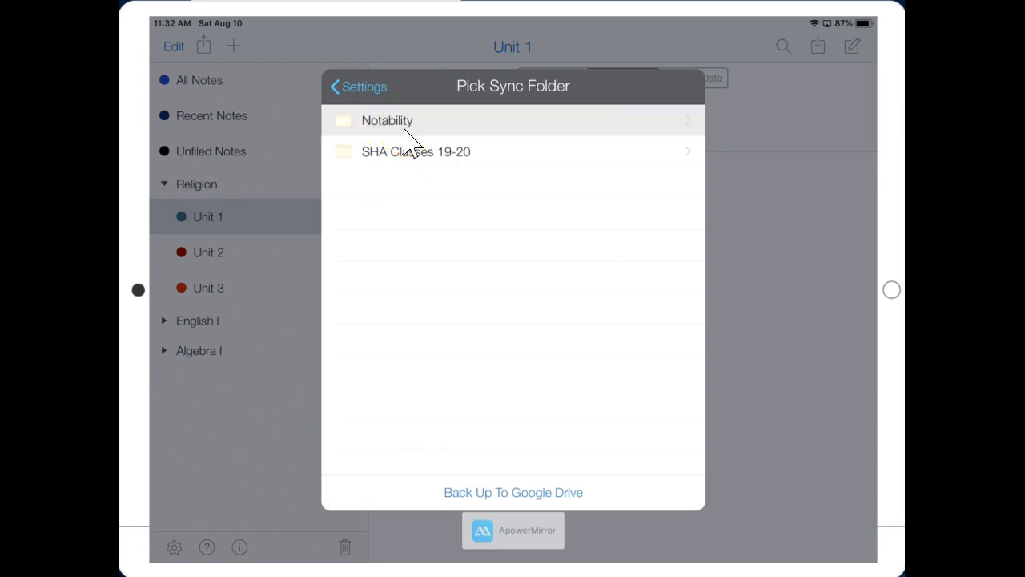
{"action": "left_click", "coordinate": [387, 120]}
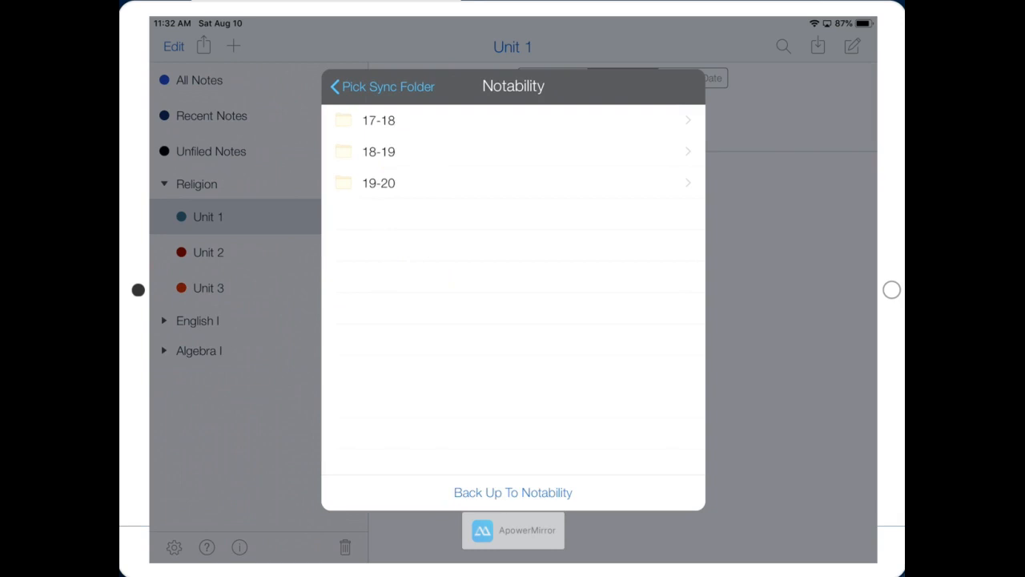
{"action": "left_click", "coordinate": [378, 182]}
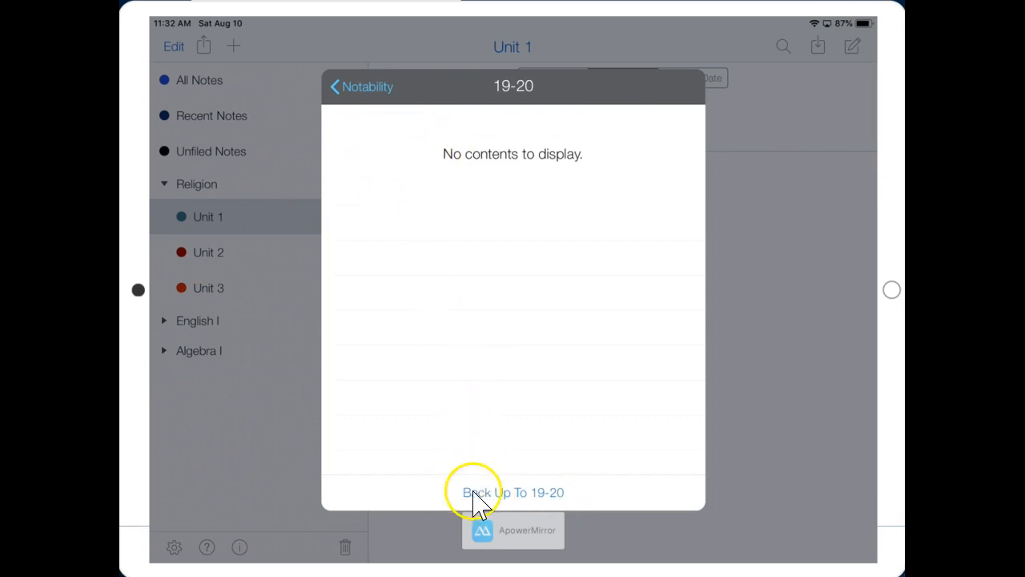
{"action": "mouse_move", "coordinate": [564, 510]}
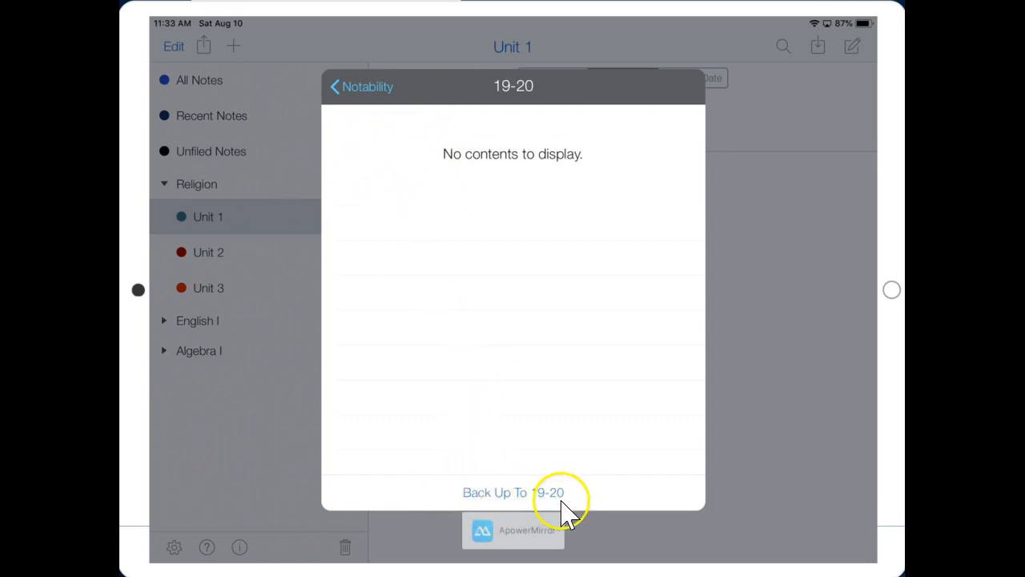
{"action": "mouse_move", "coordinate": [577, 505]}
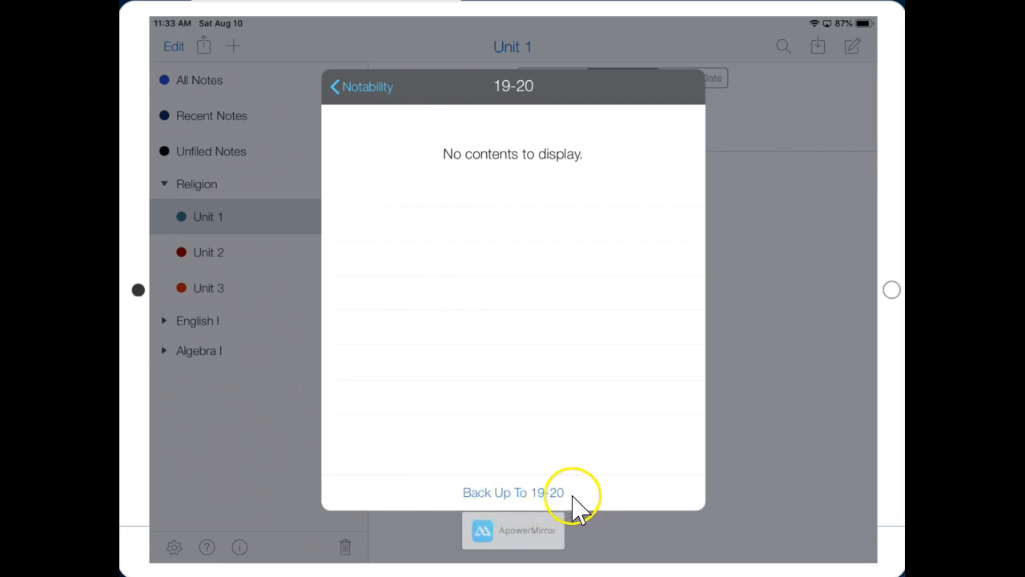
{"action": "mouse_move", "coordinate": [525, 224]}
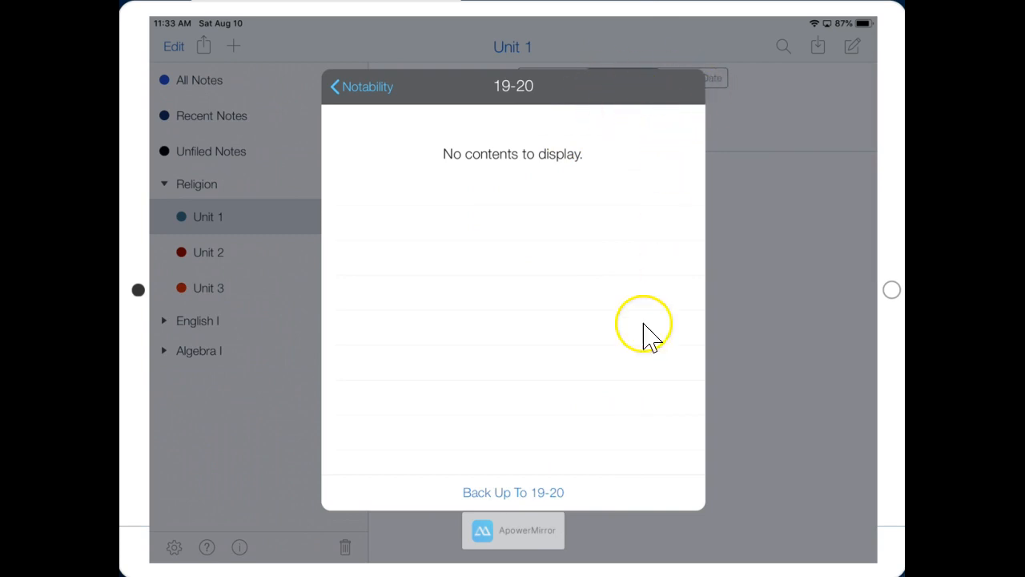
{"action": "mouse_move", "coordinate": [654, 301]}
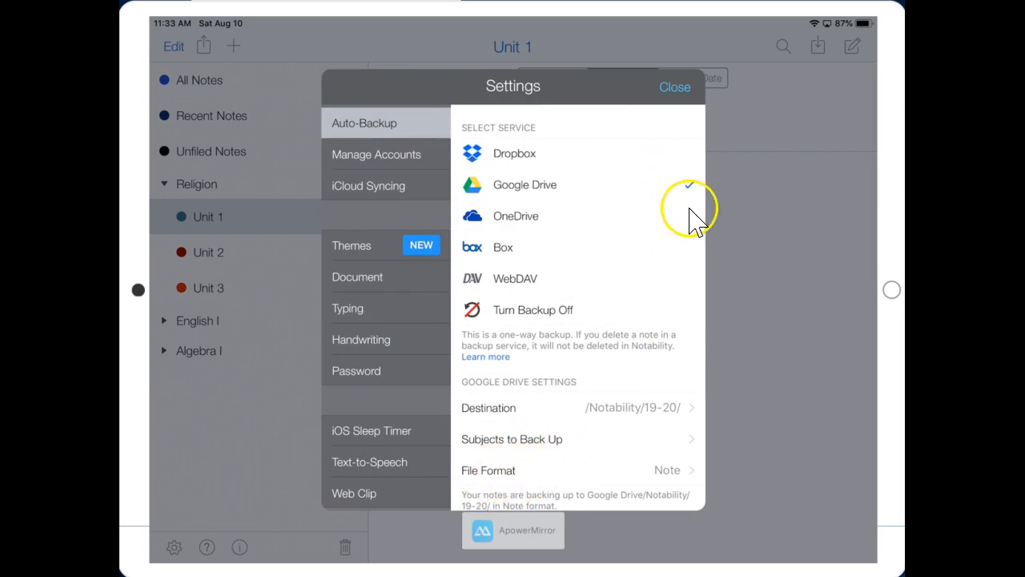
{"action": "mouse_move", "coordinate": [544, 473]}
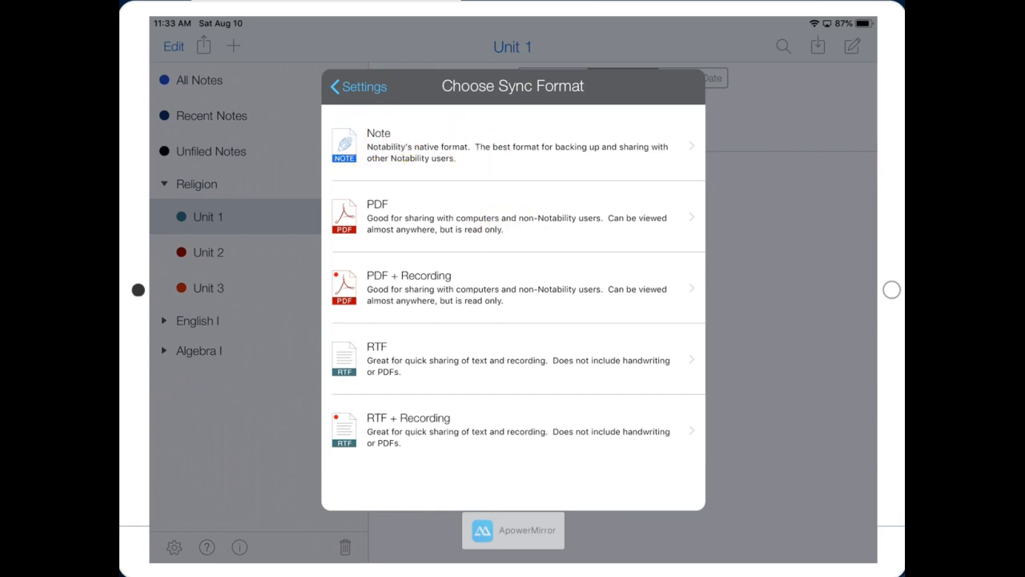
Keep Note as the Google Drive backup file format.
{"action": "left_click", "coordinate": [359, 87]}
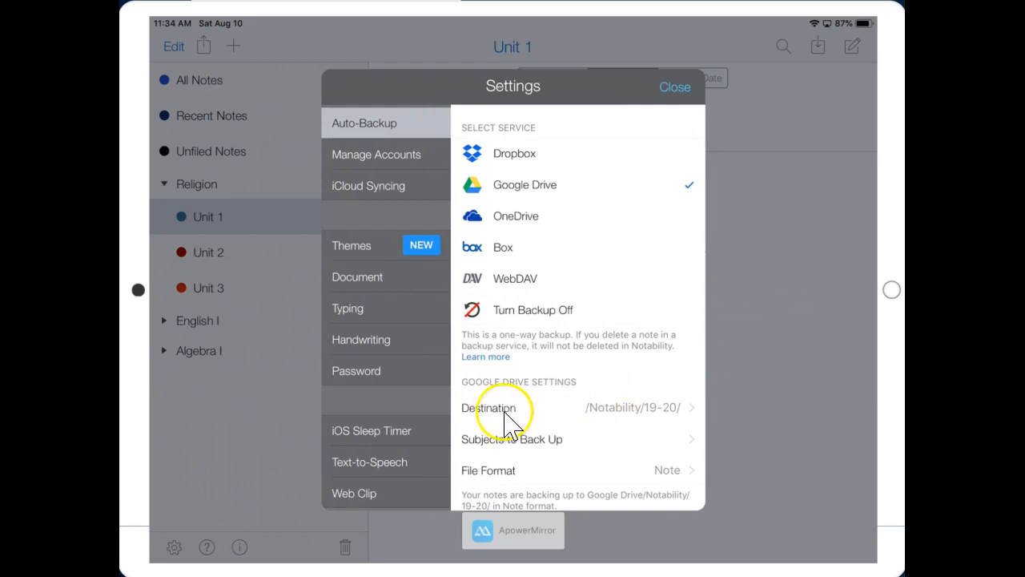
{"action": "mouse_move", "coordinate": [176, 440]}
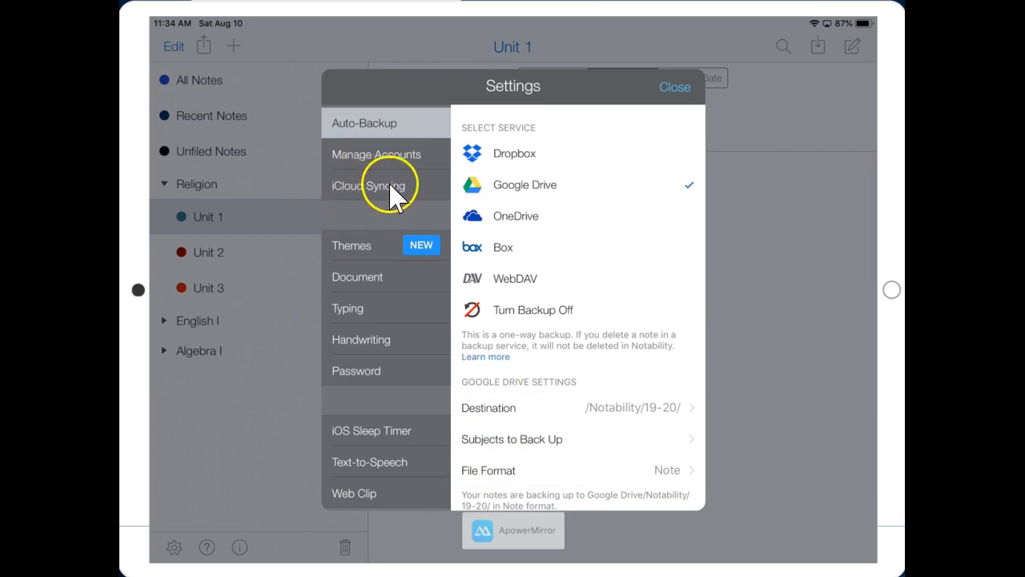
Switch iCloud Syncing on and acknowledge that notes are moving to iCloud.
{"action": "left_click", "coordinate": [369, 185]}
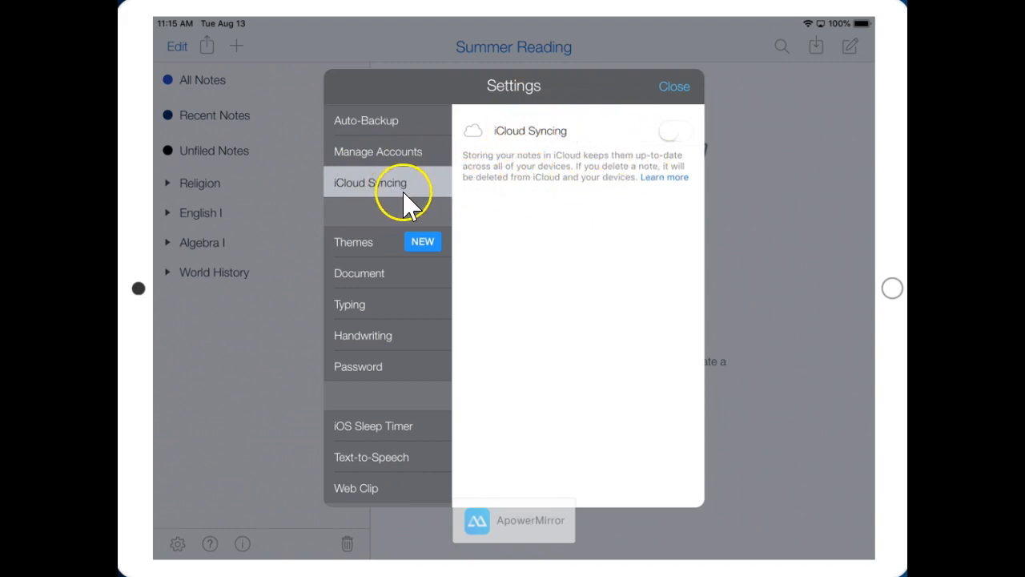
{"action": "mouse_move", "coordinate": [515, 169]}
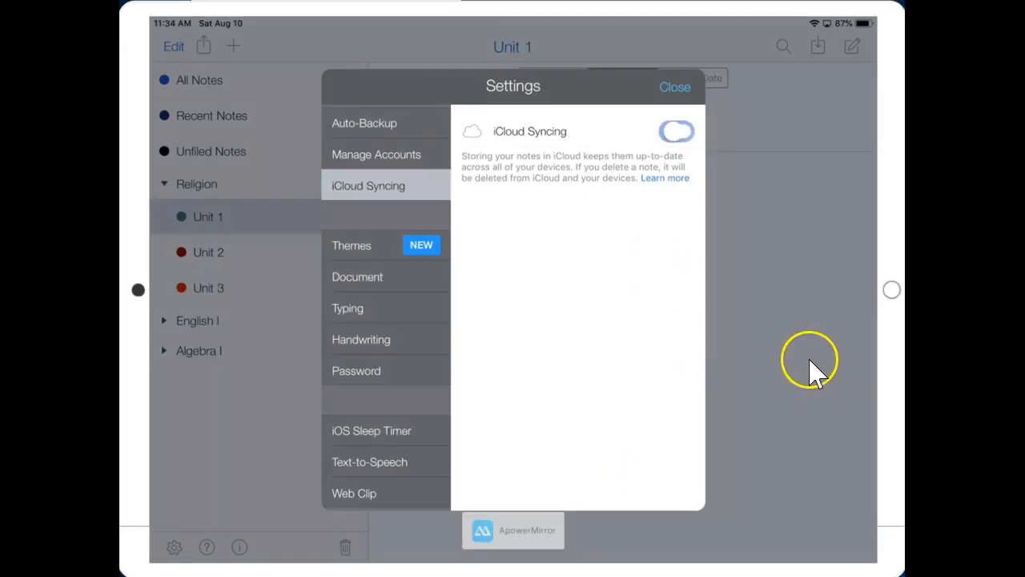
{"action": "left_click", "coordinate": [676, 132]}
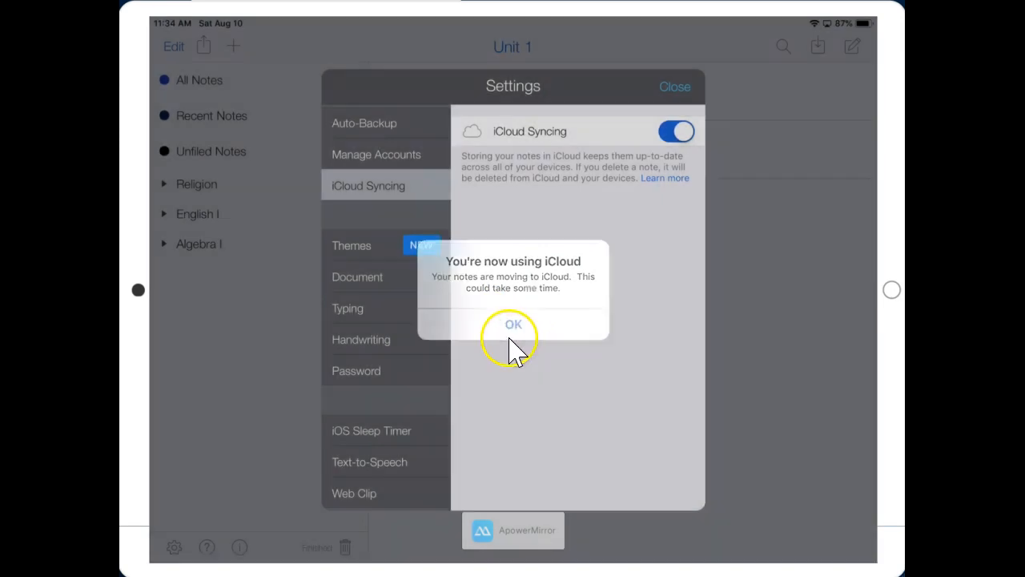
{"action": "left_click", "coordinate": [512, 324]}
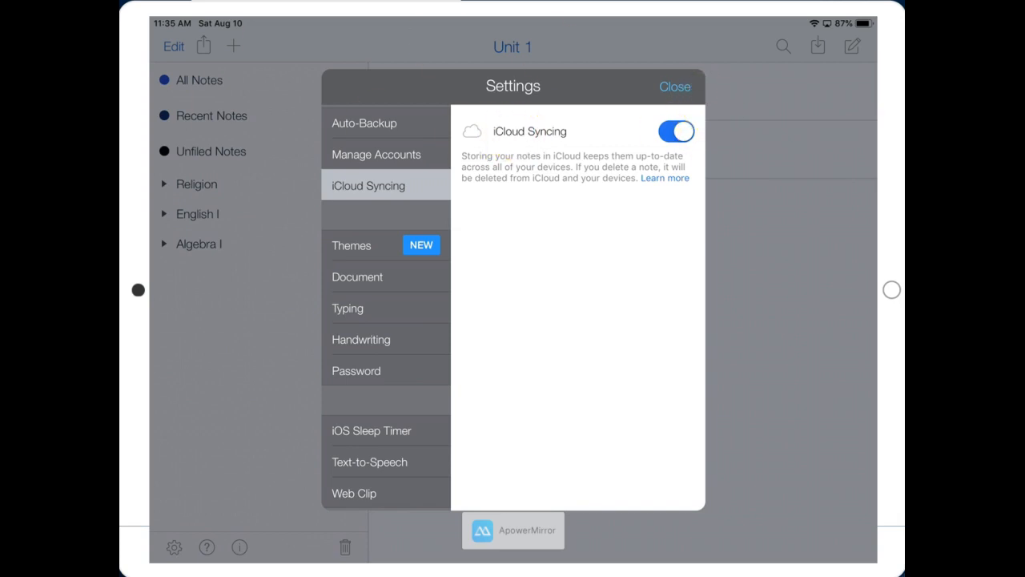
Leave settings and create a new sidebar divider named World History.
{"action": "left_click", "coordinate": [675, 87]}
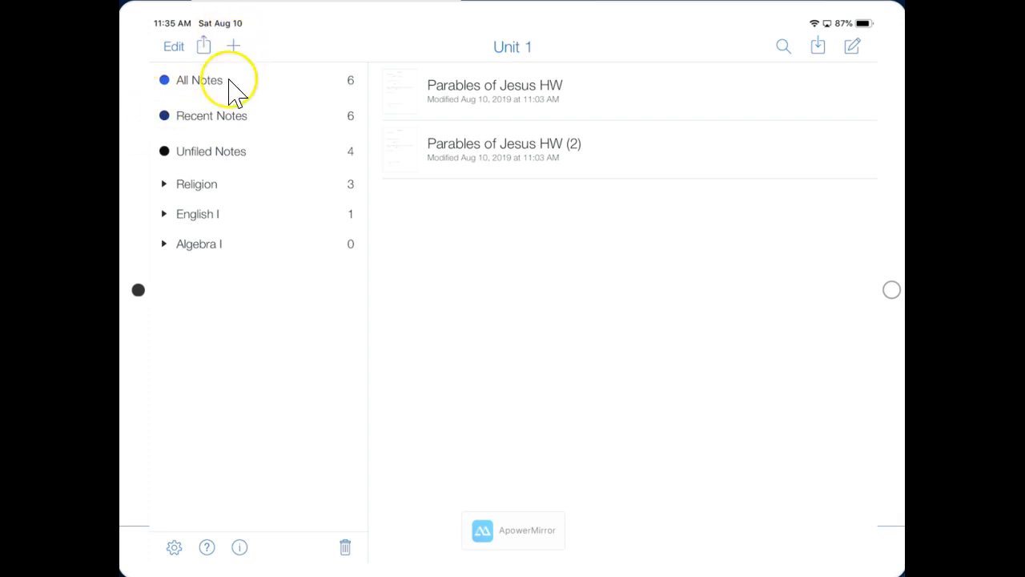
{"action": "mouse_move", "coordinate": [257, 44]}
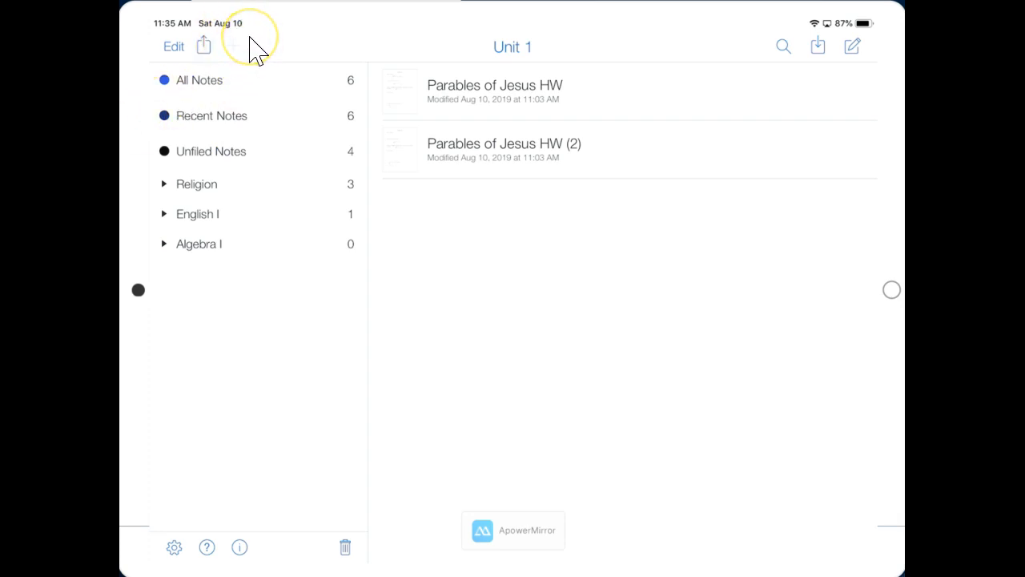
{"action": "left_click", "coordinate": [234, 45]}
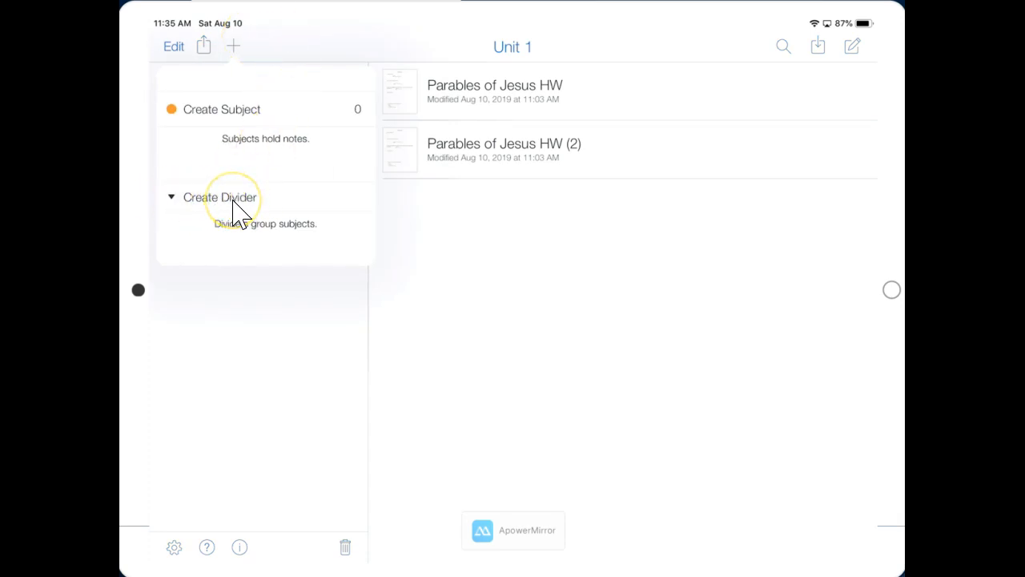
{"action": "left_click", "coordinate": [221, 197]}
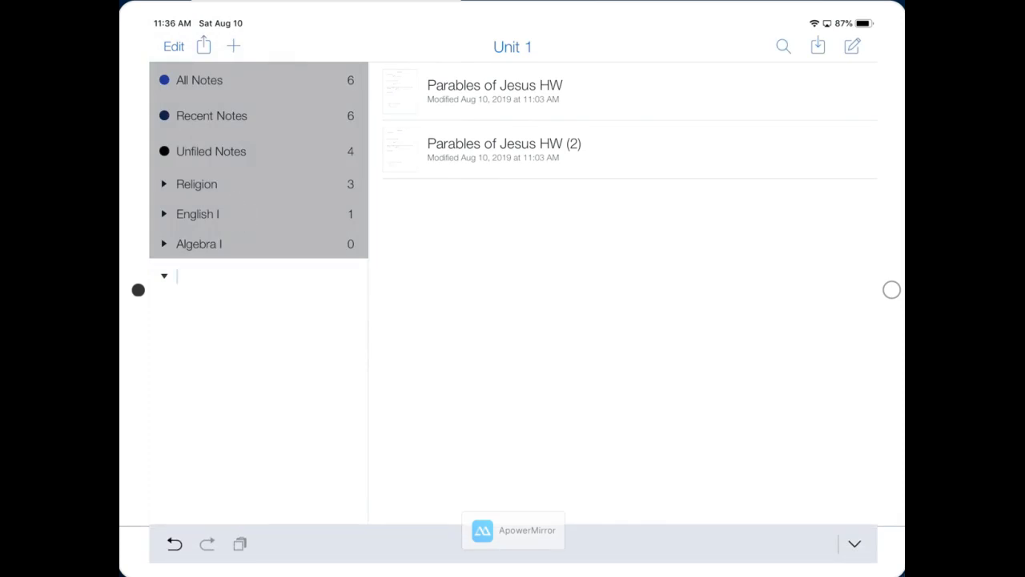
{"action": "type", "text": "World History"}
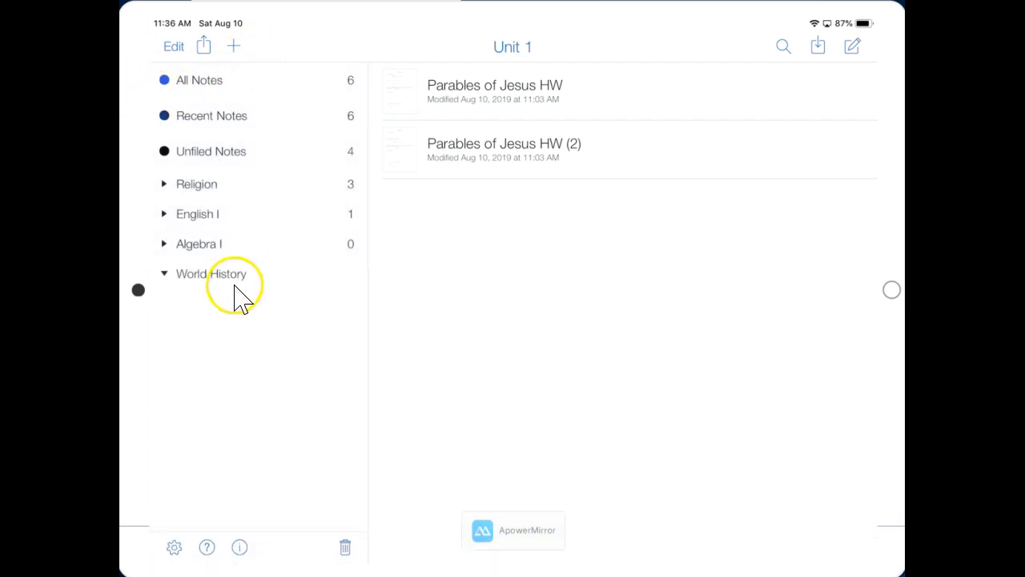
{"action": "mouse_move", "coordinate": [205, 285]}
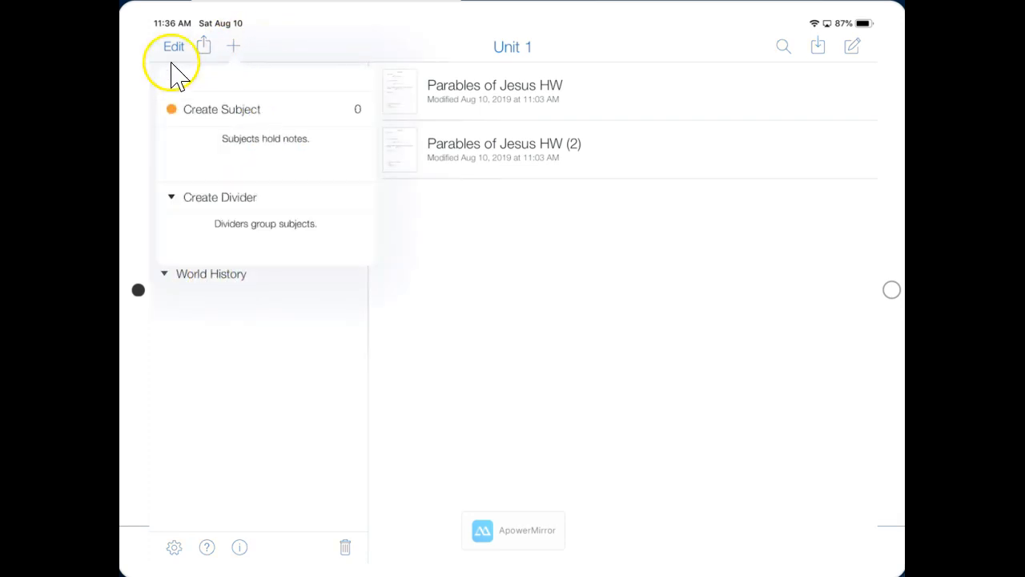
{"action": "mouse_move", "coordinate": [257, 132]}
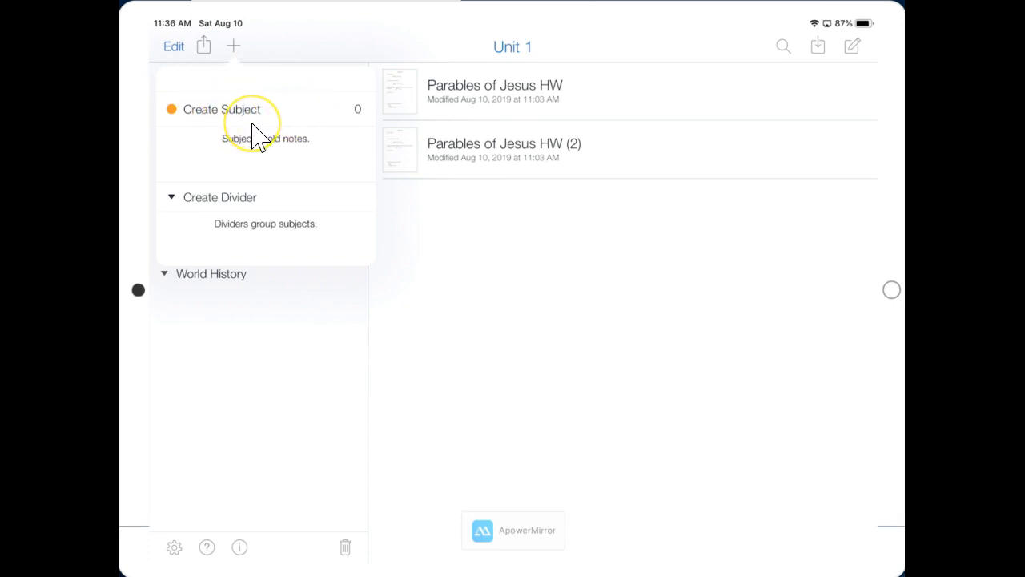
Create a new subject and name it Introduction.
{"action": "left_click", "coordinate": [221, 109]}
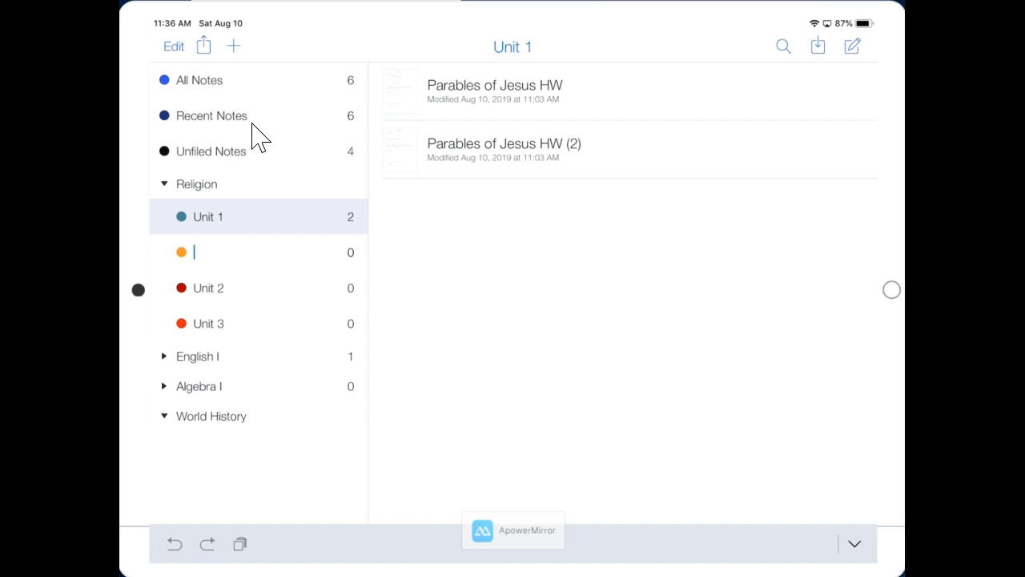
{"action": "type", "text": "Introxu"}
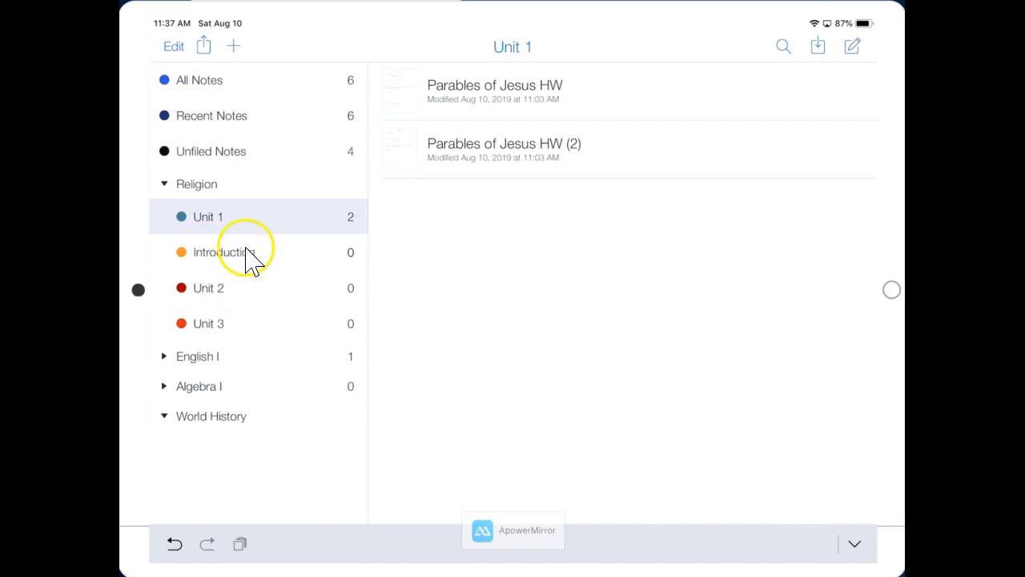
{"action": "mouse_move", "coordinate": [257, 324]}
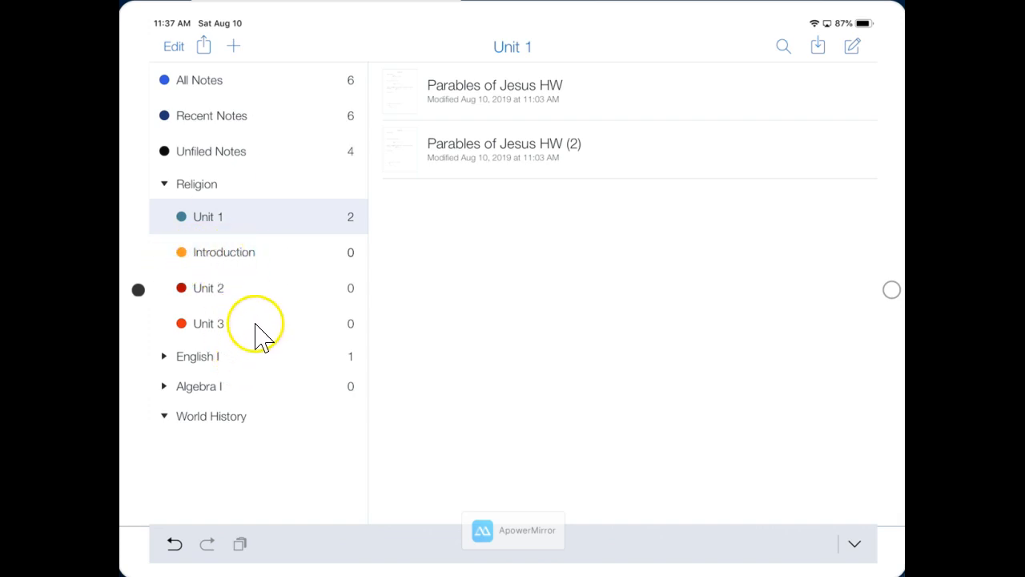
{"action": "mouse_move", "coordinate": [225, 269]}
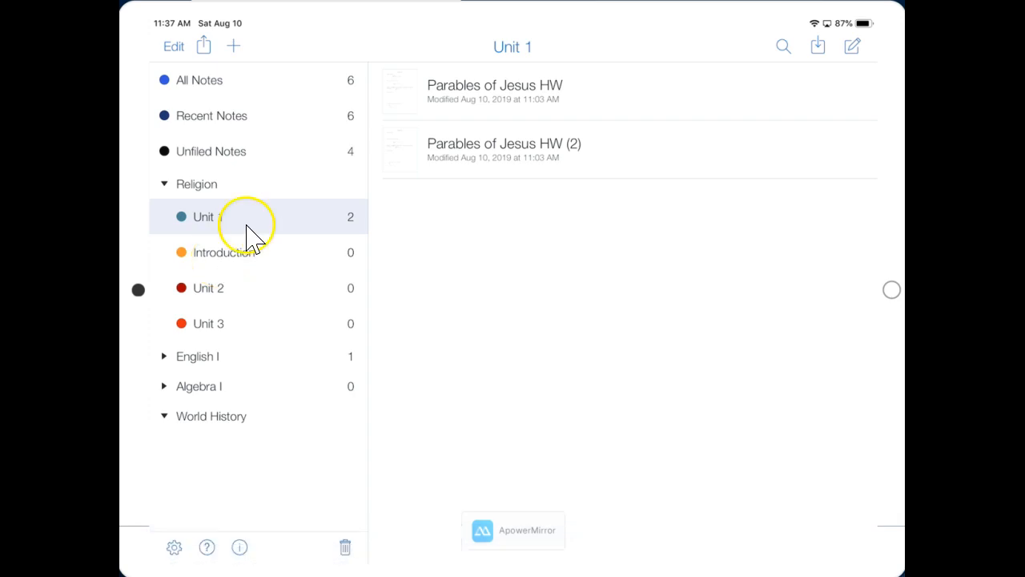
{"action": "mouse_move", "coordinate": [237, 256]}
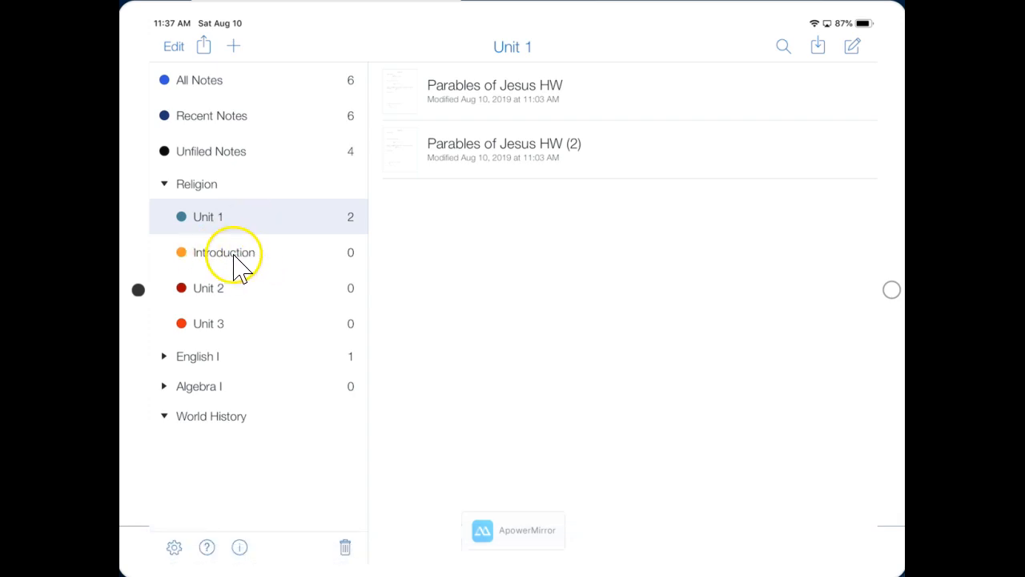
{"action": "mouse_move", "coordinate": [255, 441]}
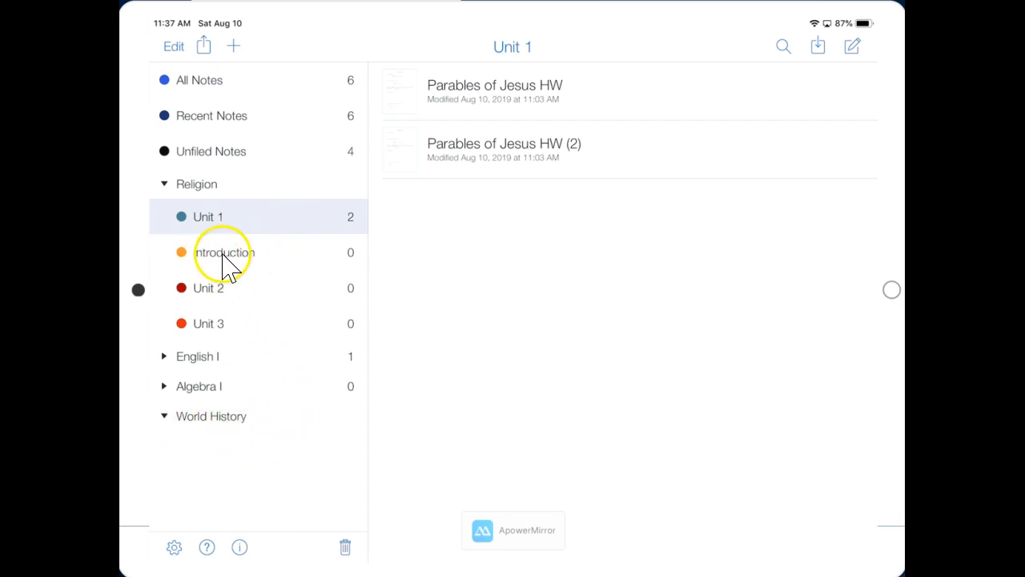
{"action": "mouse_move", "coordinate": [488, 285]}
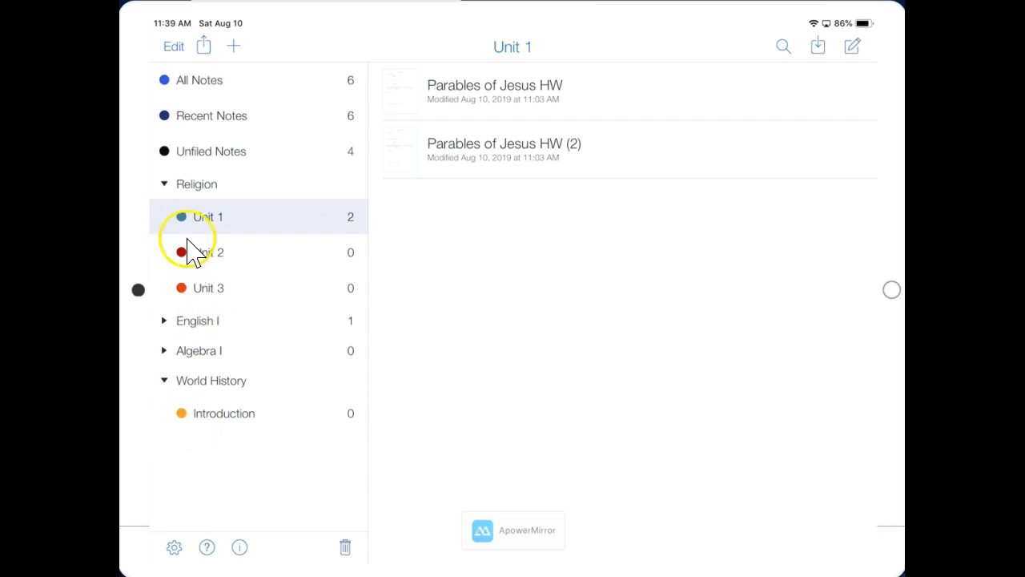
{"action": "mouse_move", "coordinate": [179, 46]}
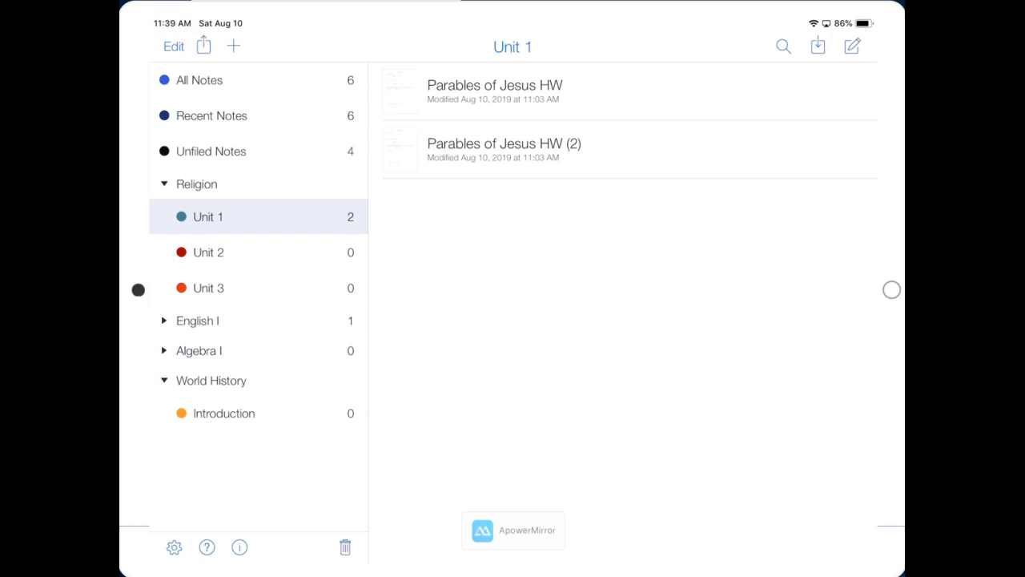
Edit the sidebar to colour the Introduction subject teal, then end editing.
{"action": "left_click", "coordinate": [173, 45]}
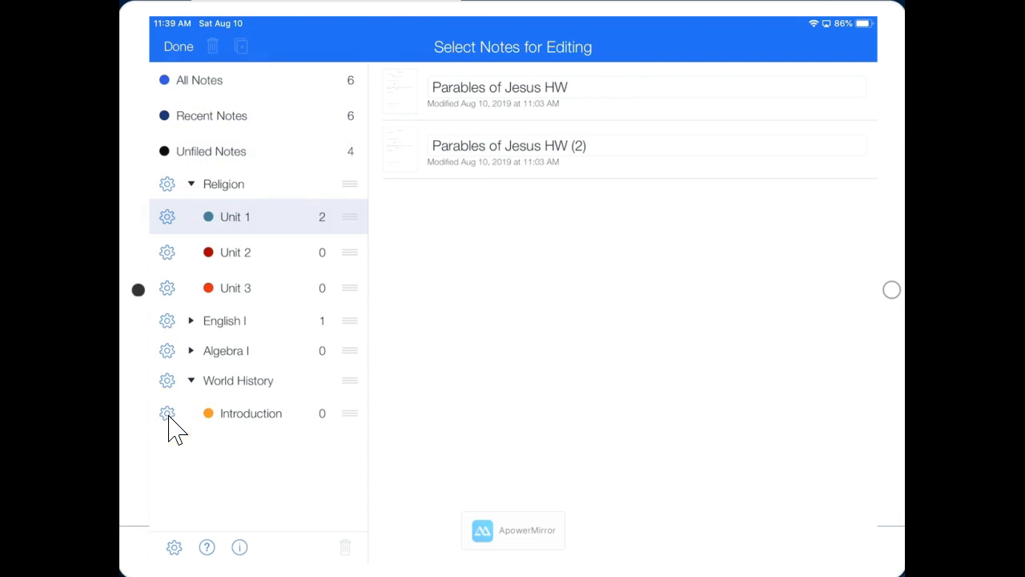
{"action": "left_click", "coordinate": [167, 413]}
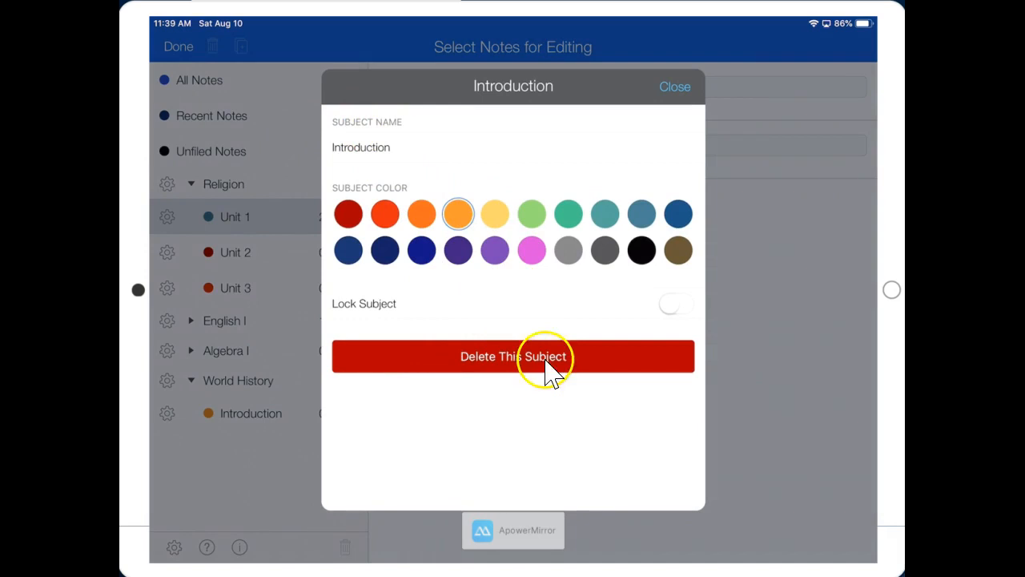
{"action": "mouse_move", "coordinate": [521, 285]}
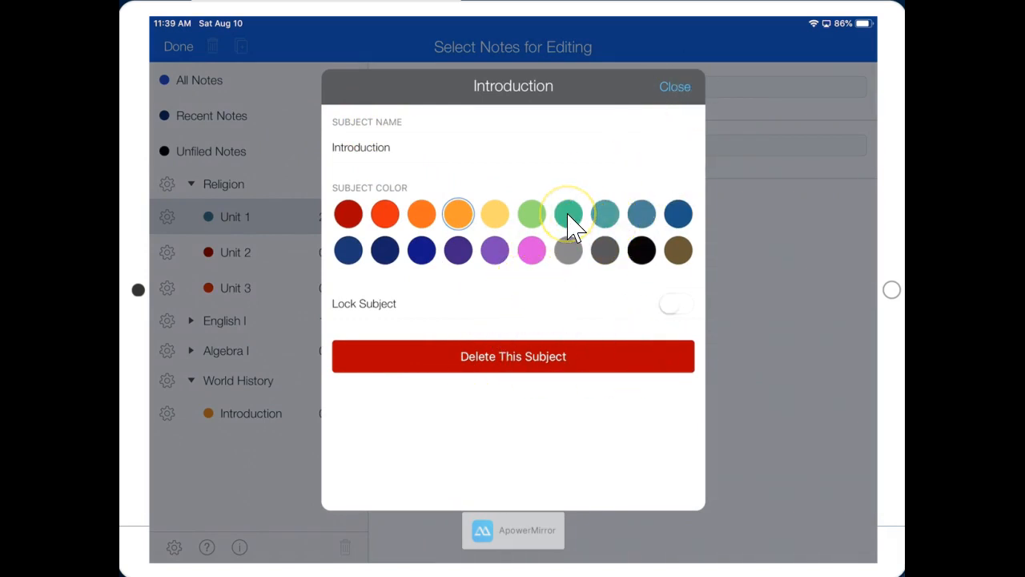
{"action": "left_click", "coordinate": [606, 215]}
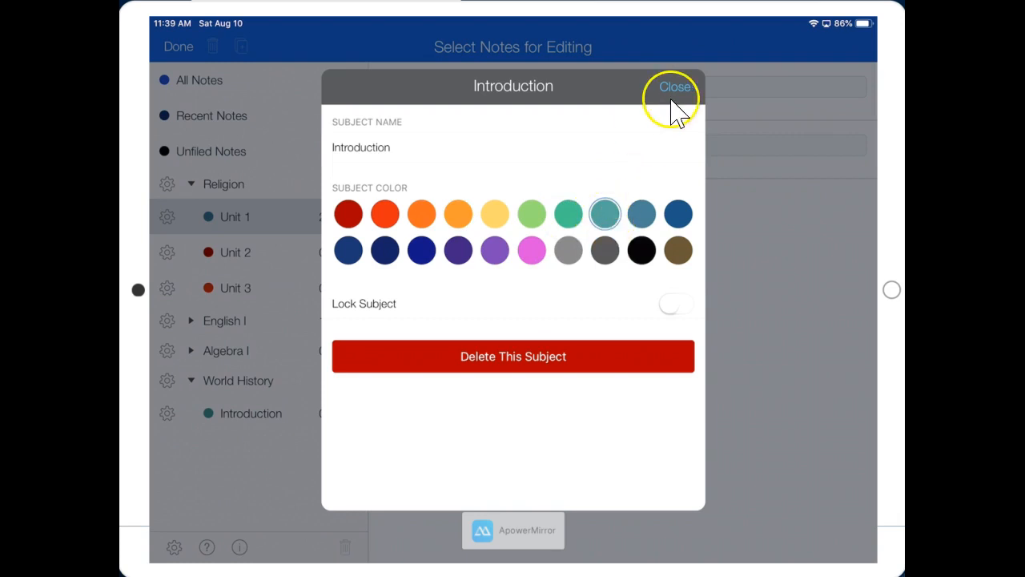
{"action": "left_click", "coordinate": [675, 87]}
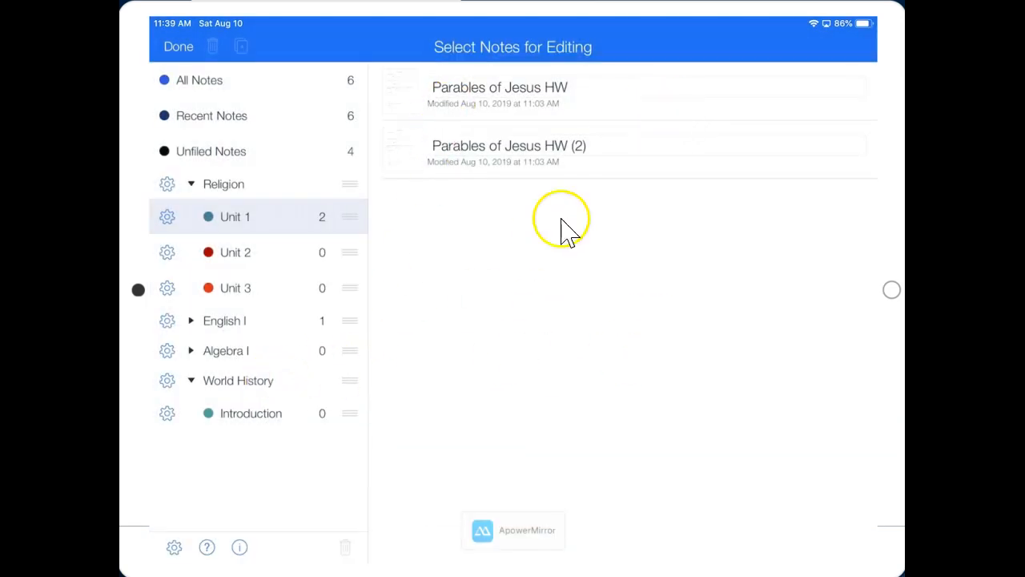
{"action": "mouse_move", "coordinate": [248, 120]}
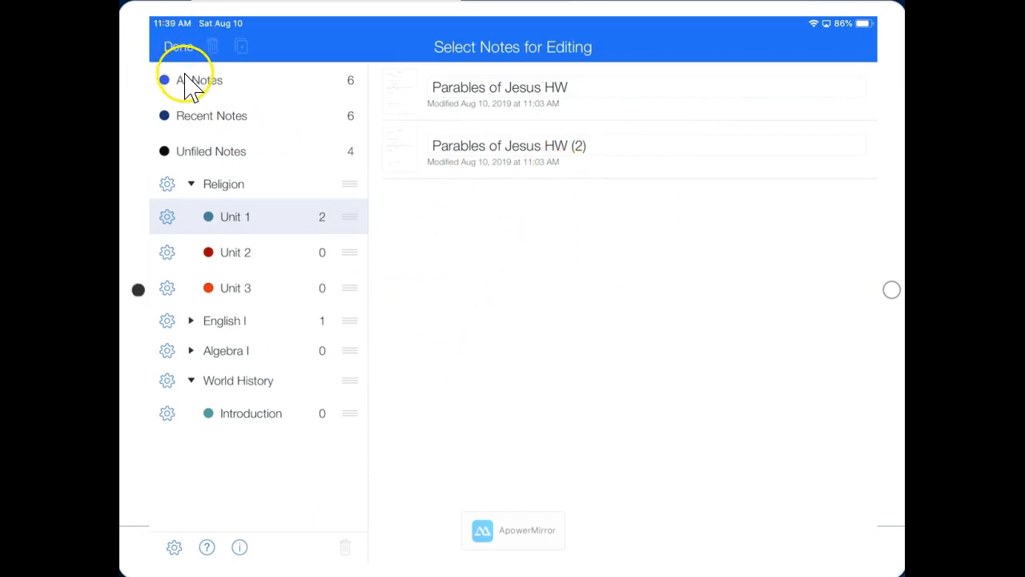
{"action": "left_click", "coordinate": [178, 46]}
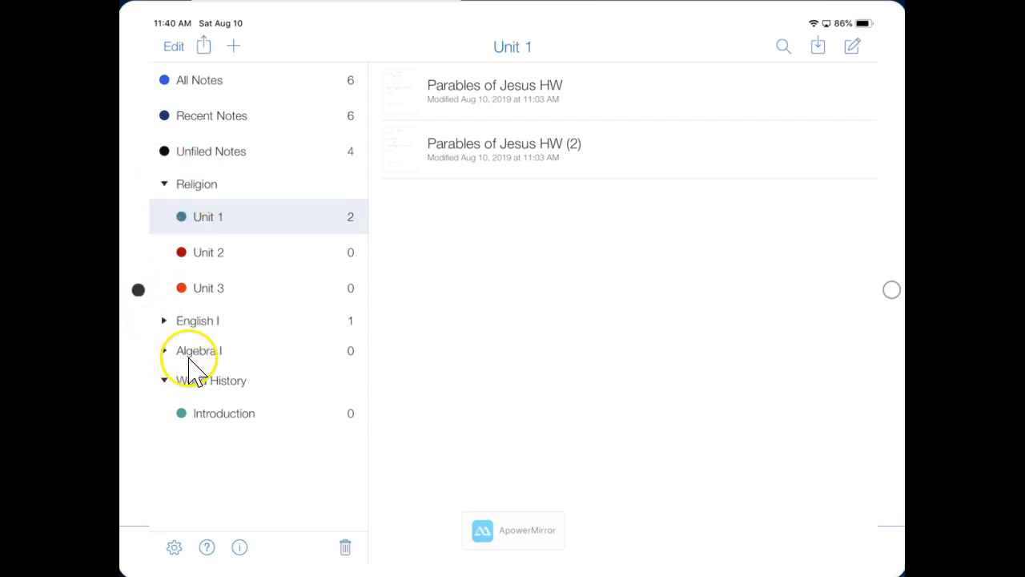
Collapse the World History divider and expand English I to reveal its Summer Reading subject.
{"action": "left_click", "coordinate": [163, 350]}
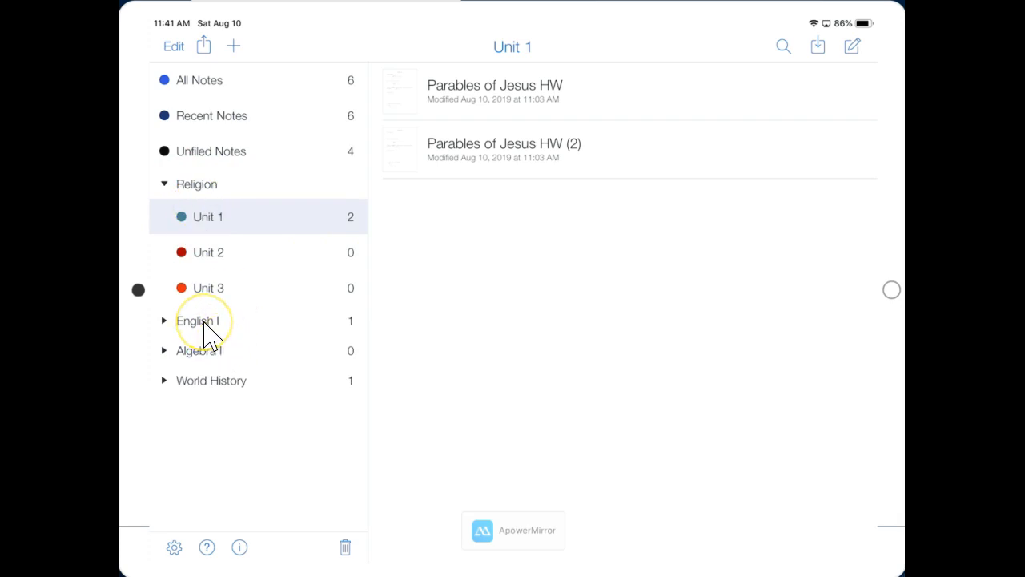
{"action": "left_click", "coordinate": [163, 321]}
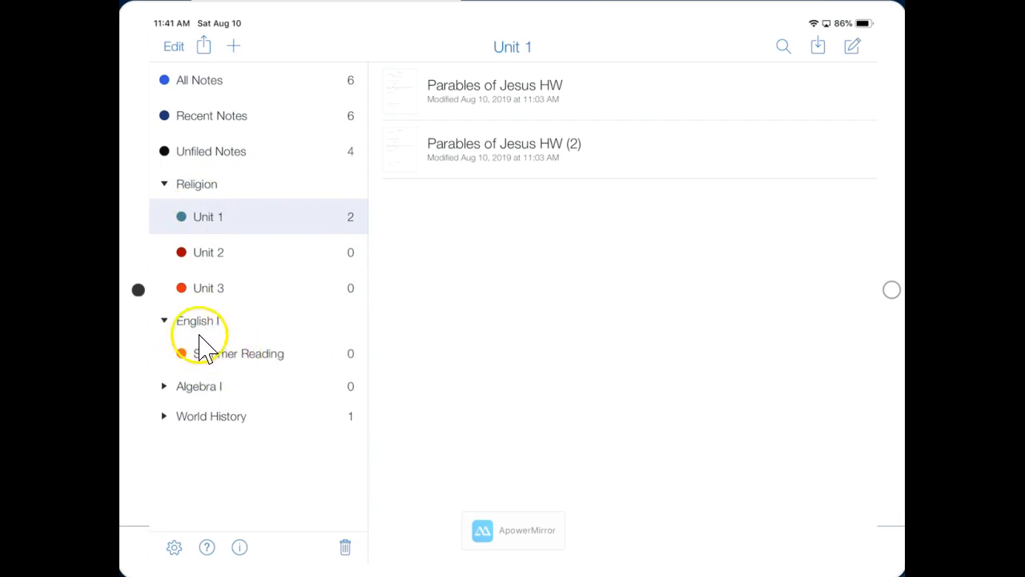